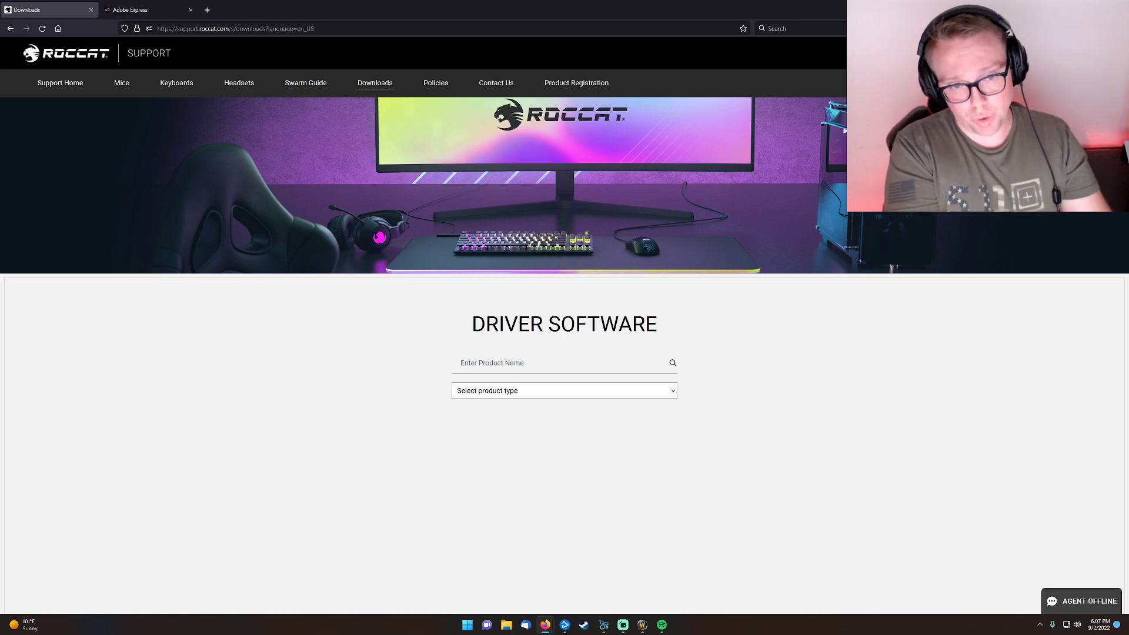
- Search ROCCAT Support for 'Kone XP Air' and open its Swarm driver download page
text(Kone xp air)
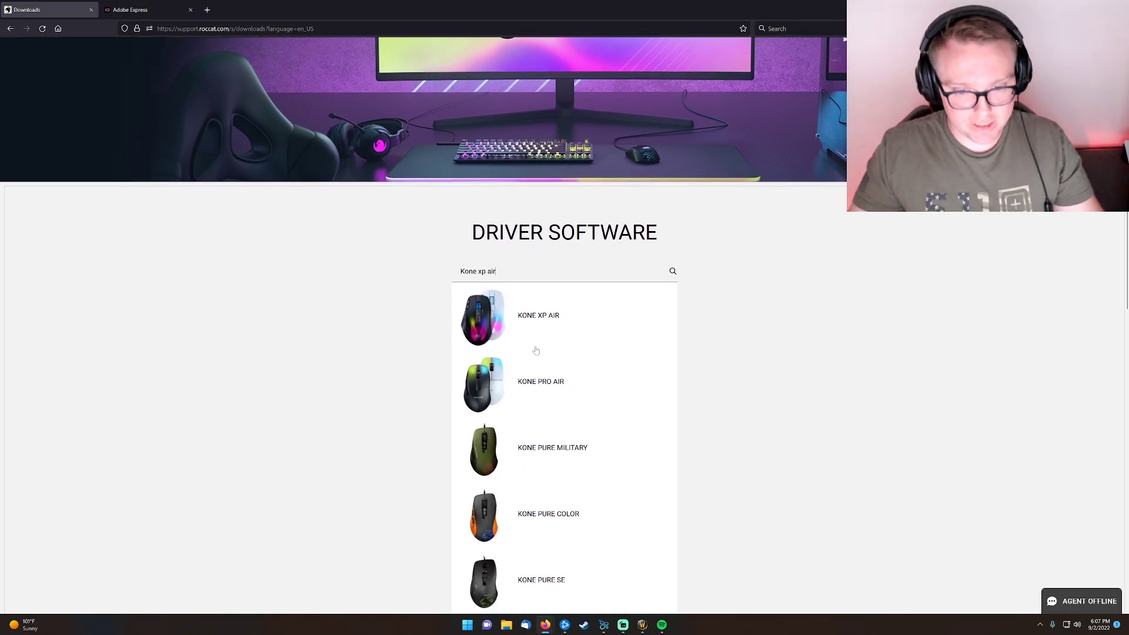
click(538, 315)
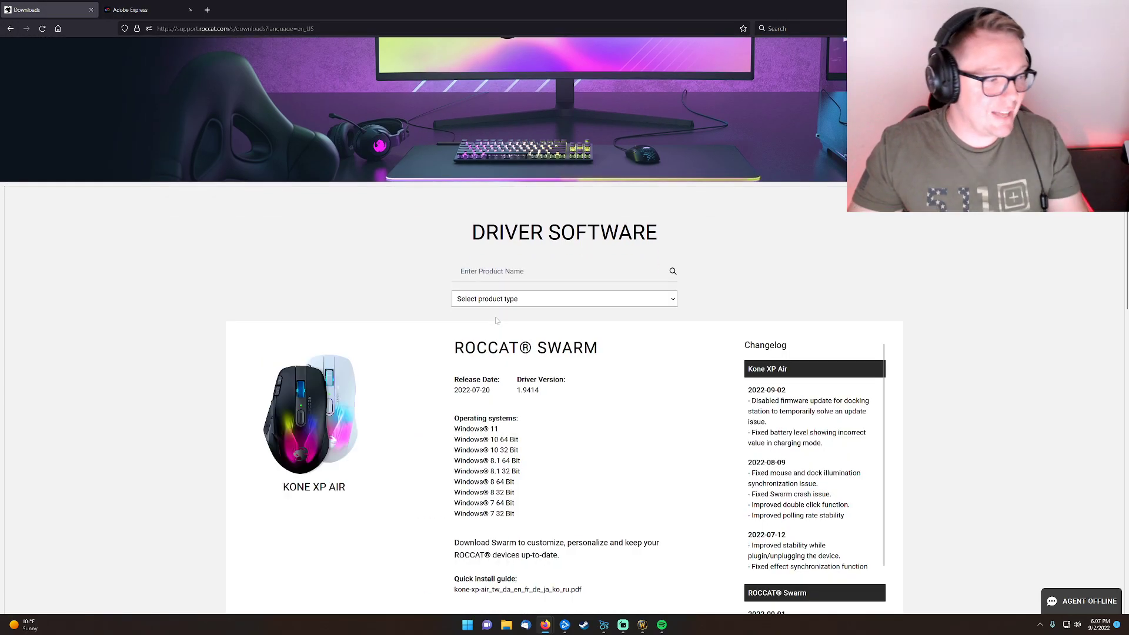
scroll(down, 3)
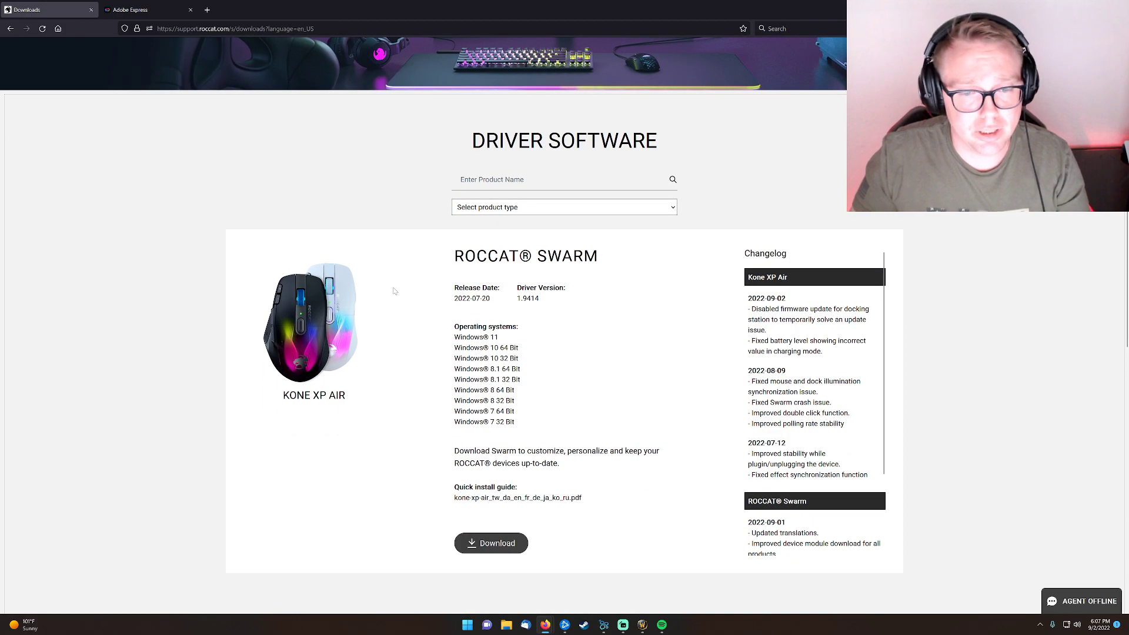
scroll(down, 3)
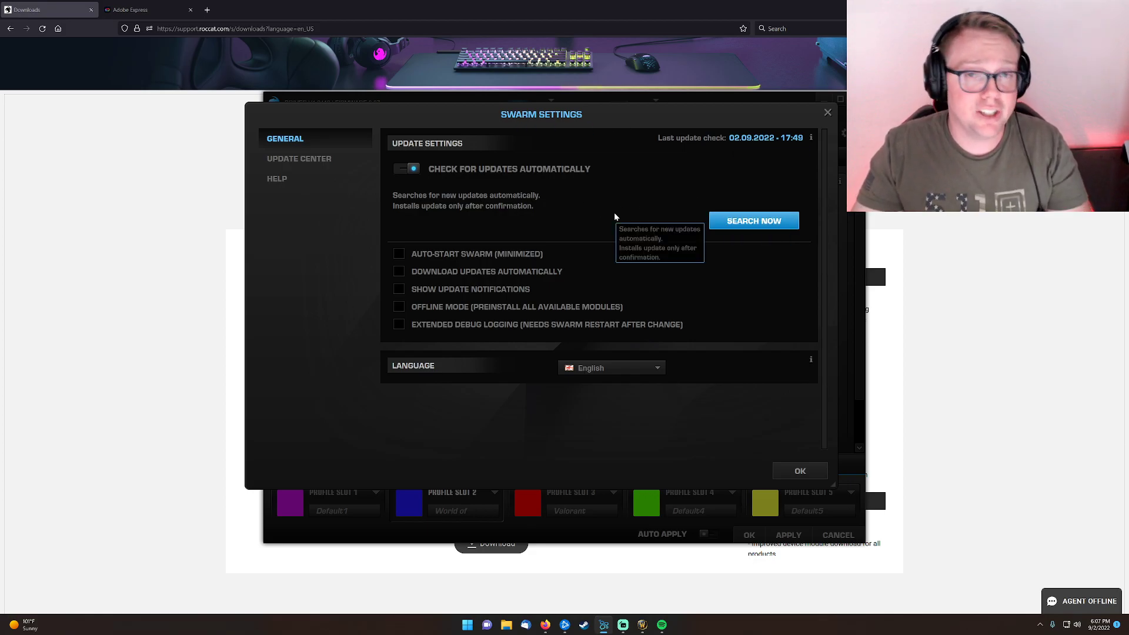
mouse_move(568, 210)
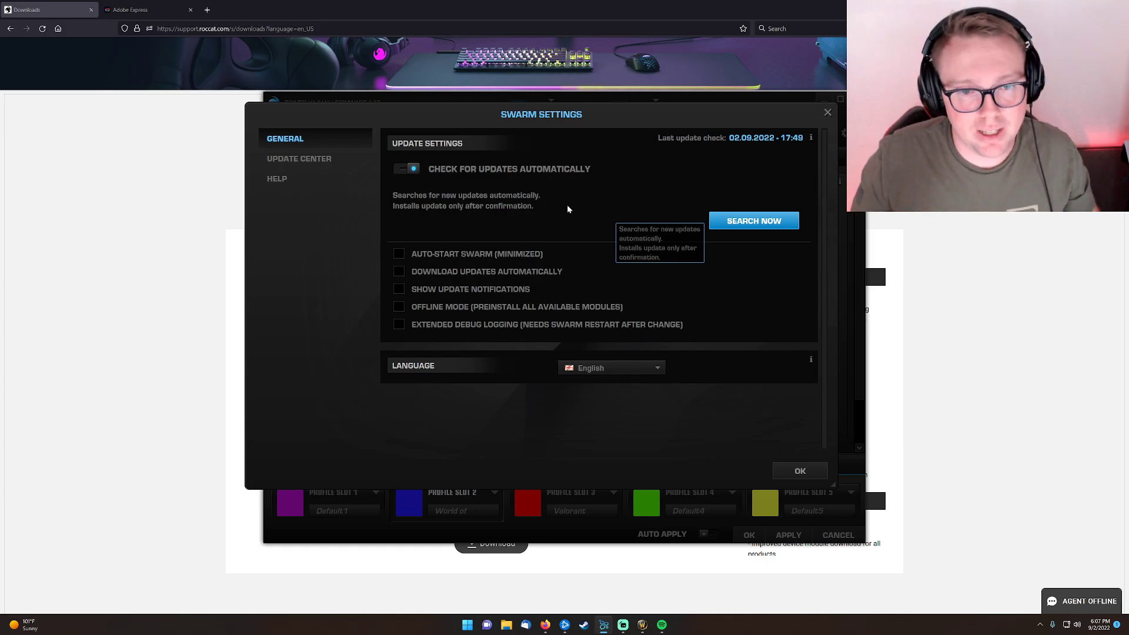
- Open the Update Center to confirm Swarm and both Kone XP Air drivers are current
click(298, 159)
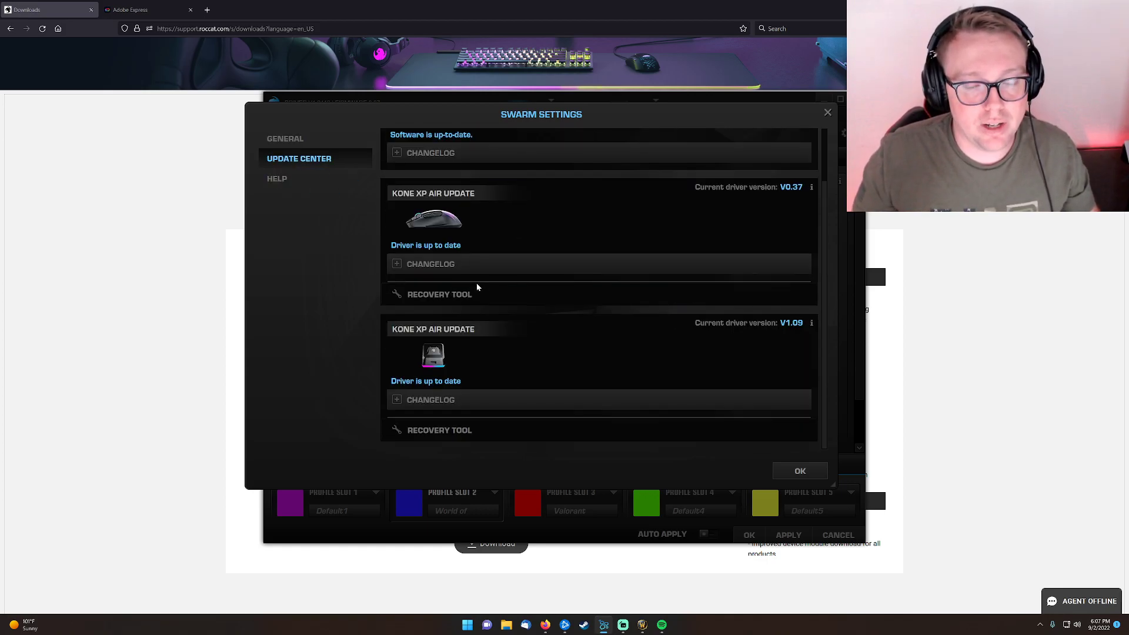
scroll(up, 3)
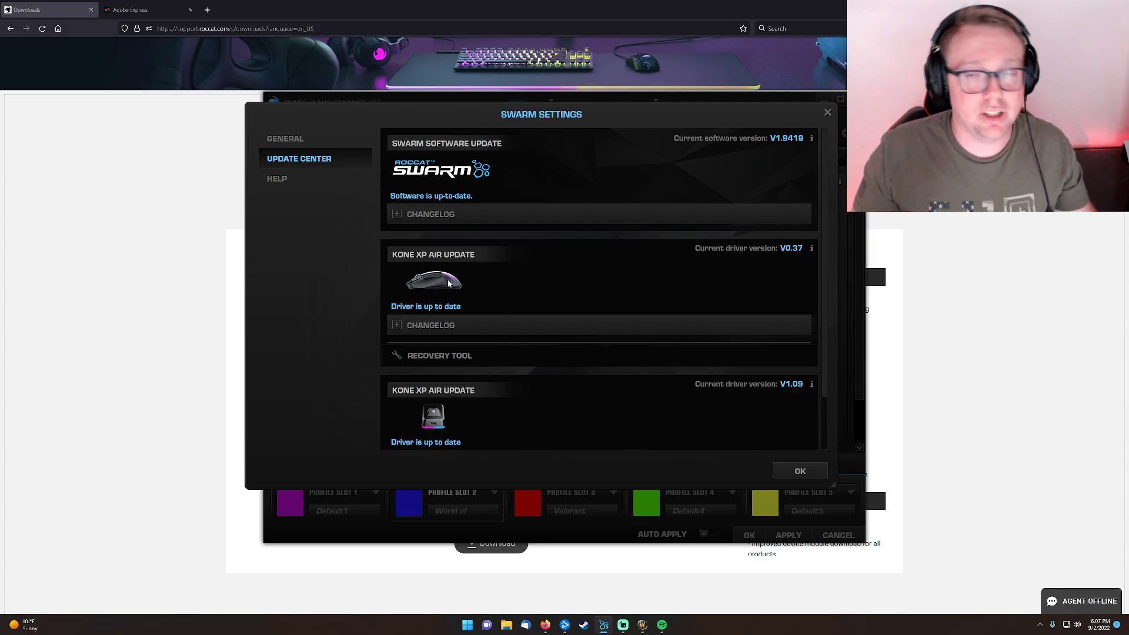
mouse_move(566, 311)
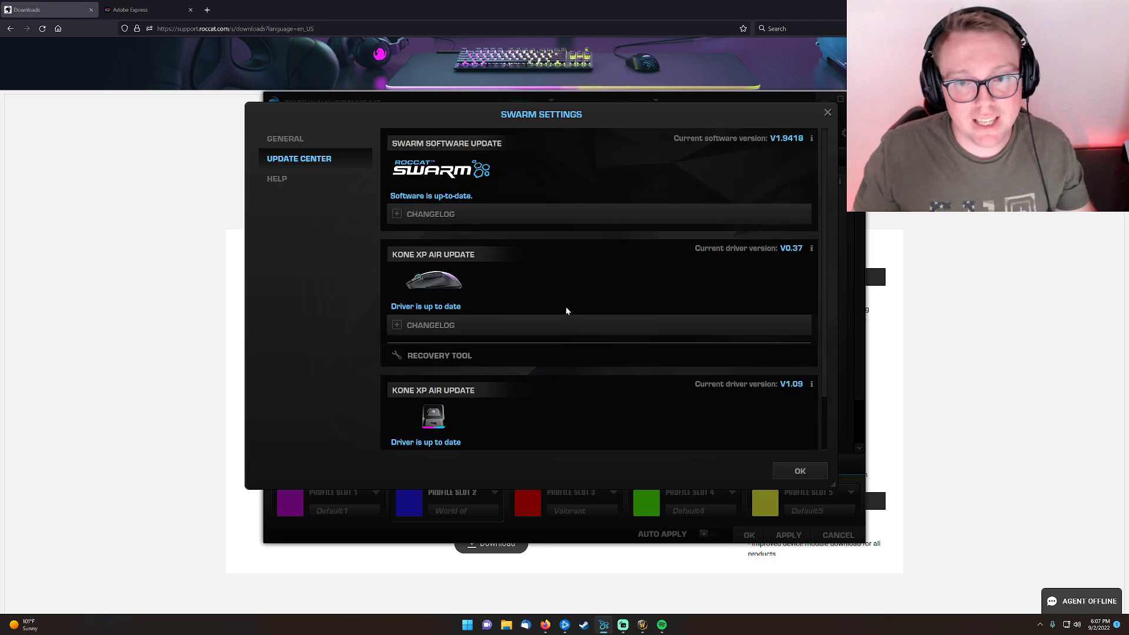
mouse_move(555, 303)
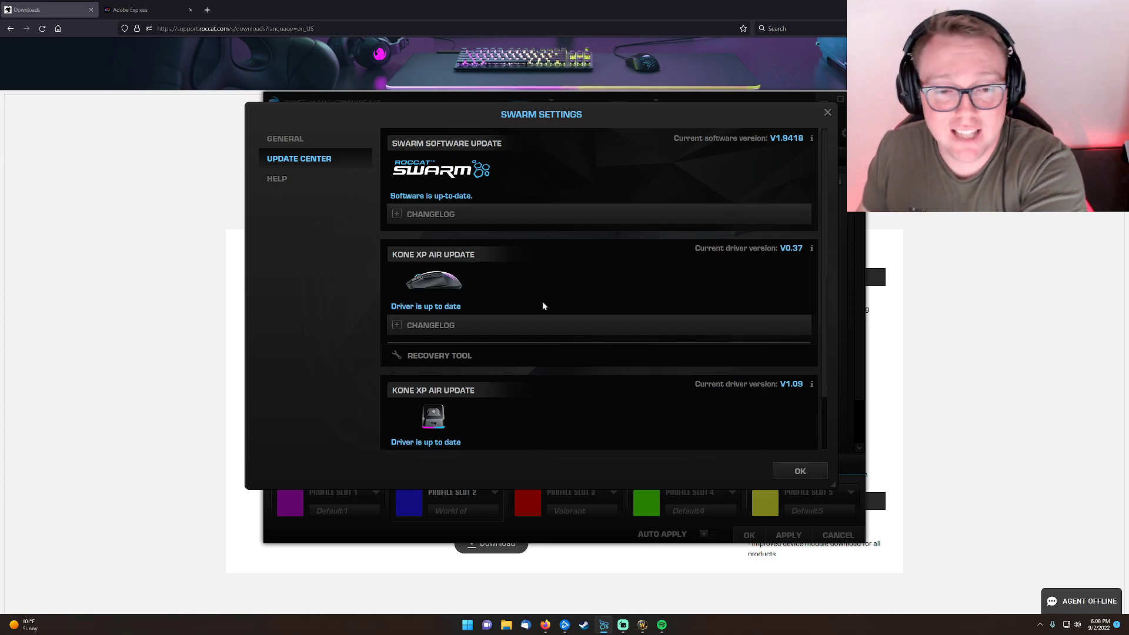
mouse_move(428, 289)
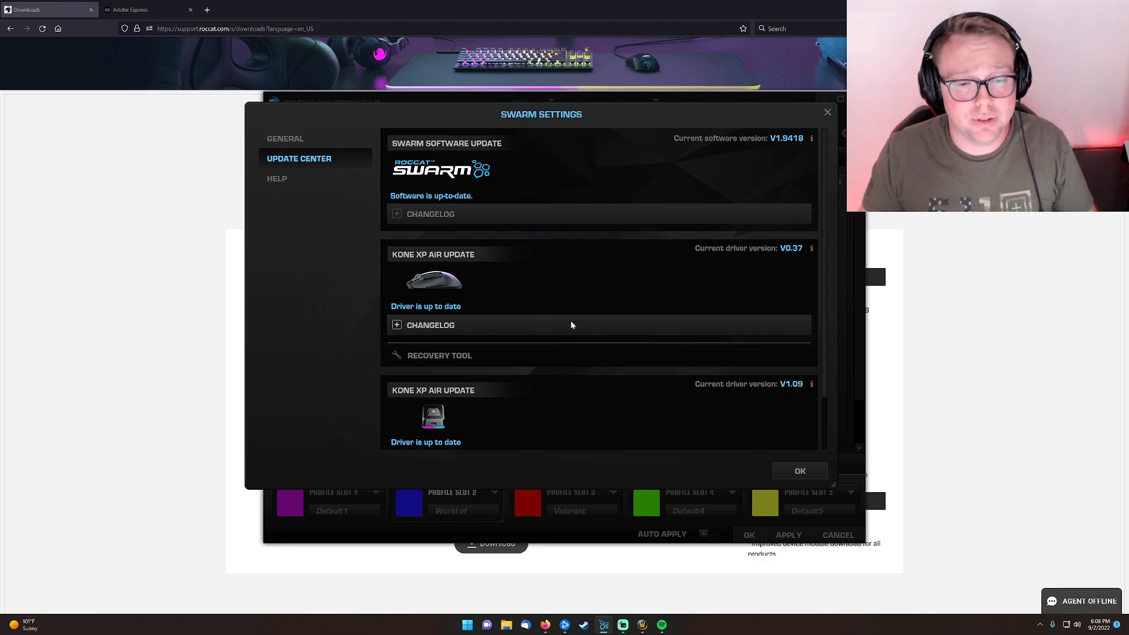
mouse_move(587, 305)
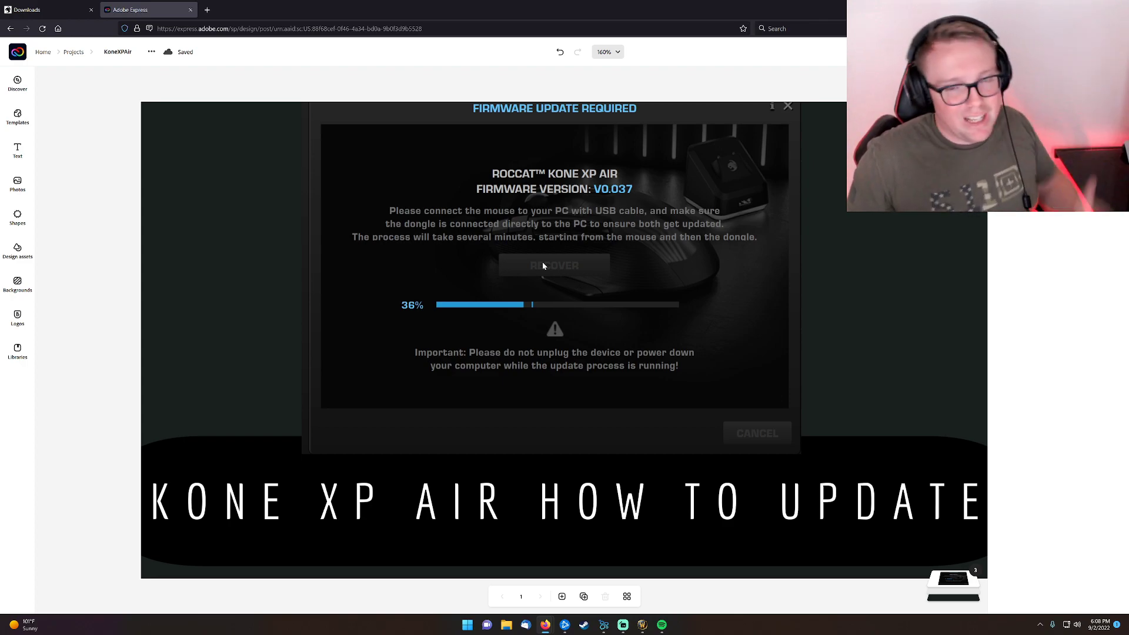
mouse_move(484, 209)
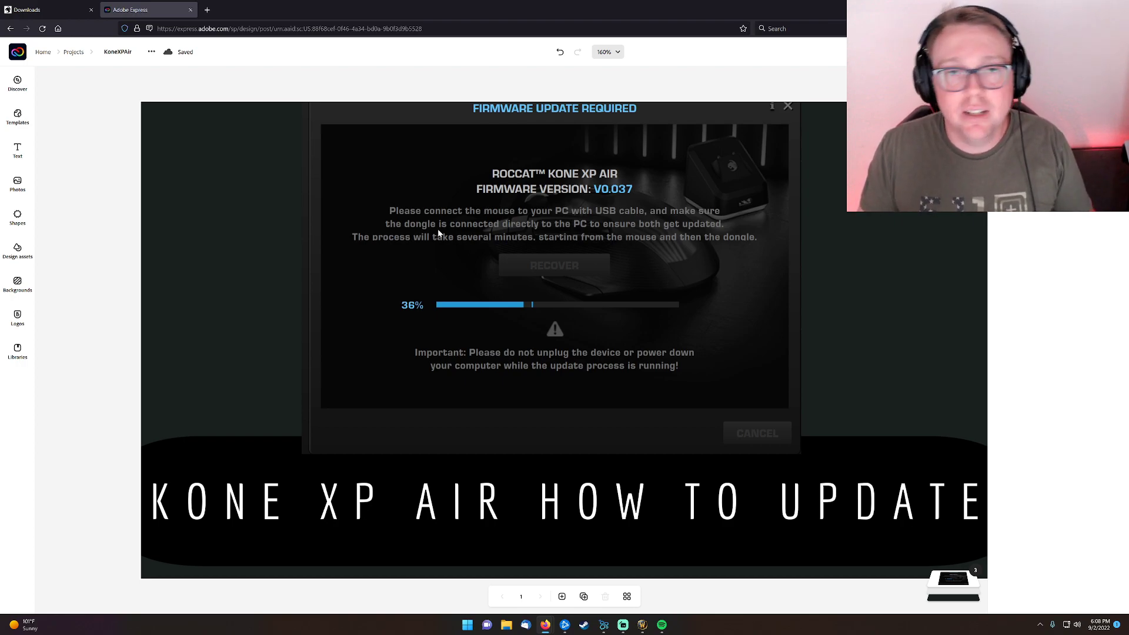
mouse_move(528, 268)
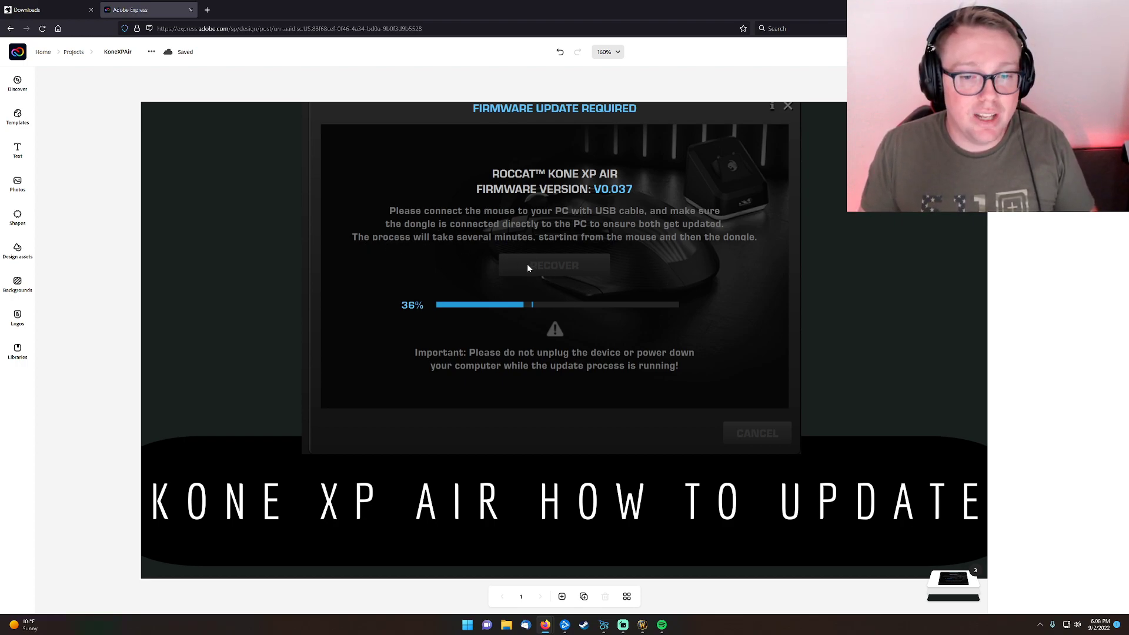
mouse_move(393, 311)
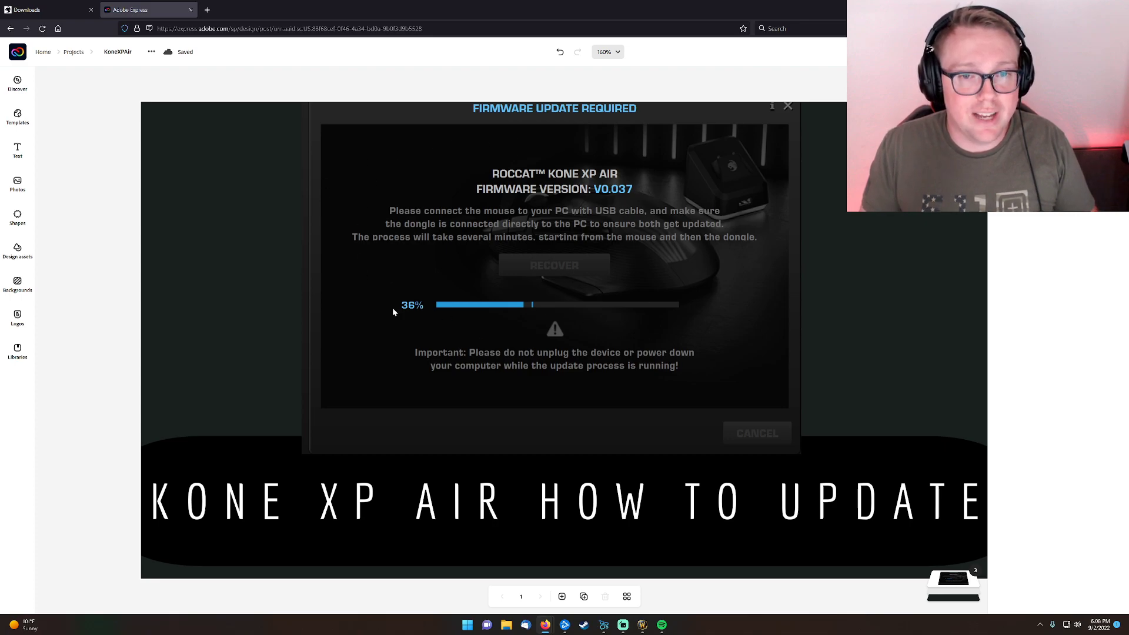
mouse_move(790, 317)
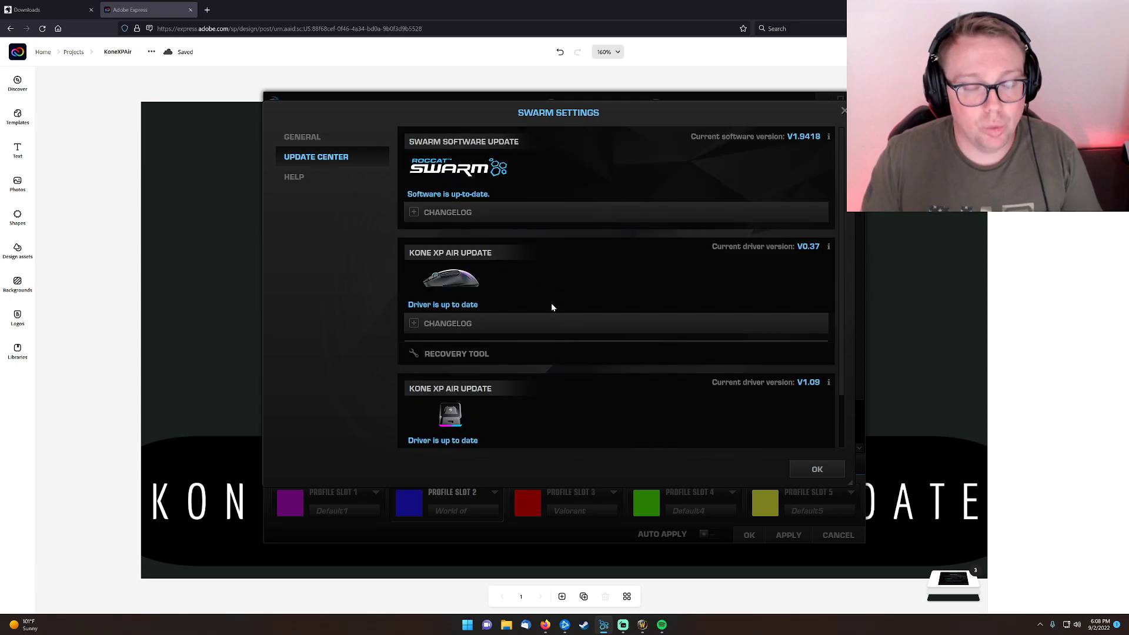
- Scroll through the Kone XP Air standard and Easy-Shift button mappings
scroll(down, 3)
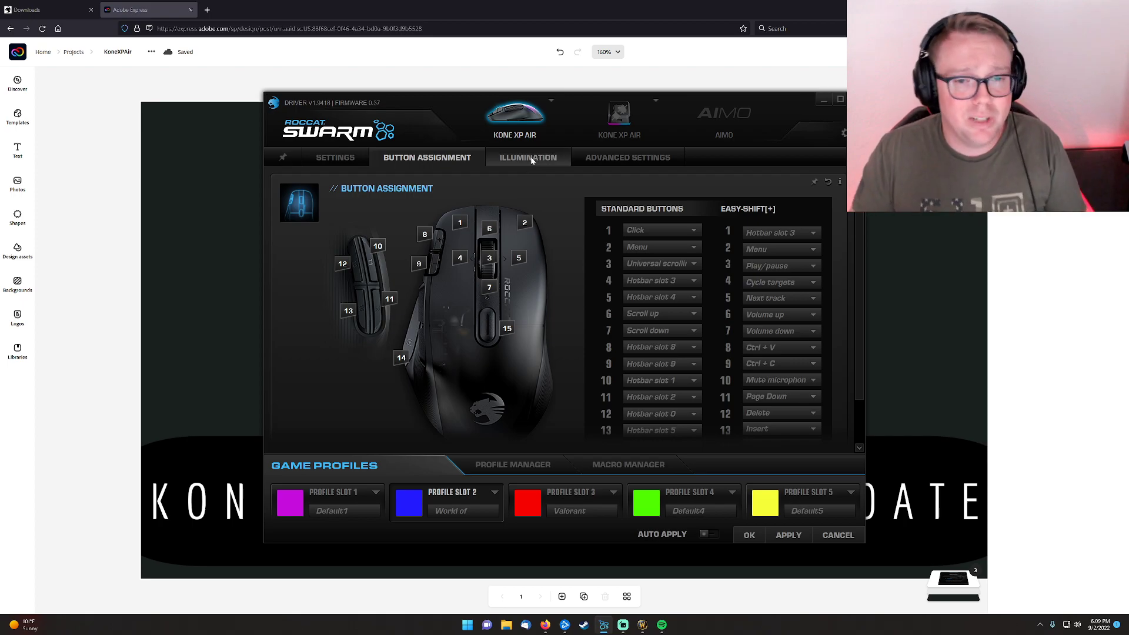
- On the Illumination tab, switch the mouse lighting off
click(526, 157)
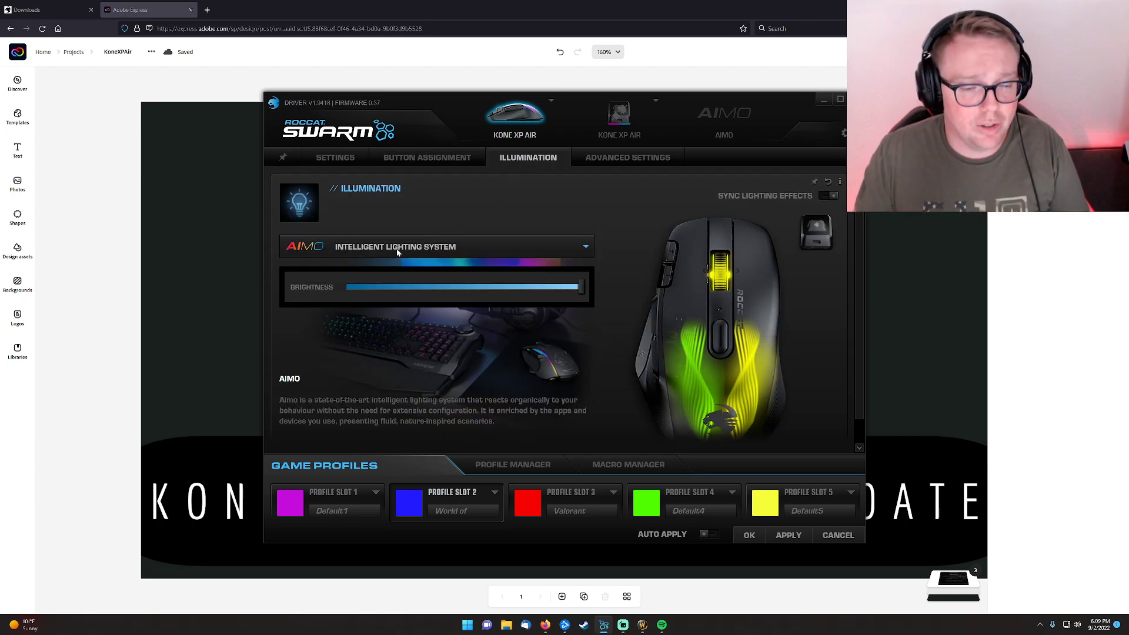
click(436, 247)
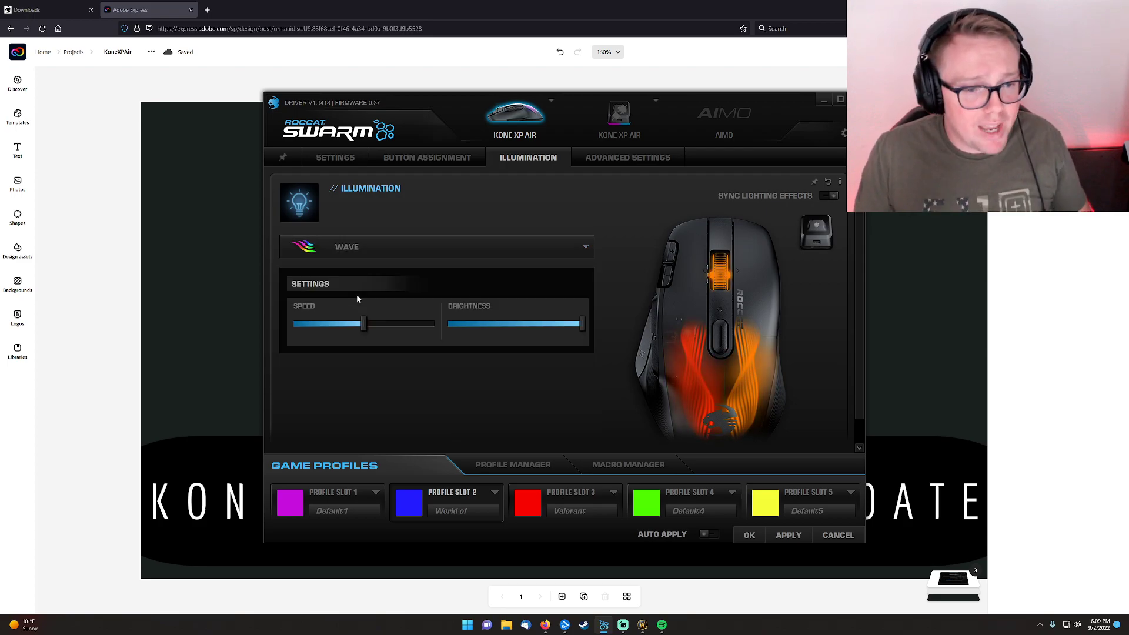
click(436, 246)
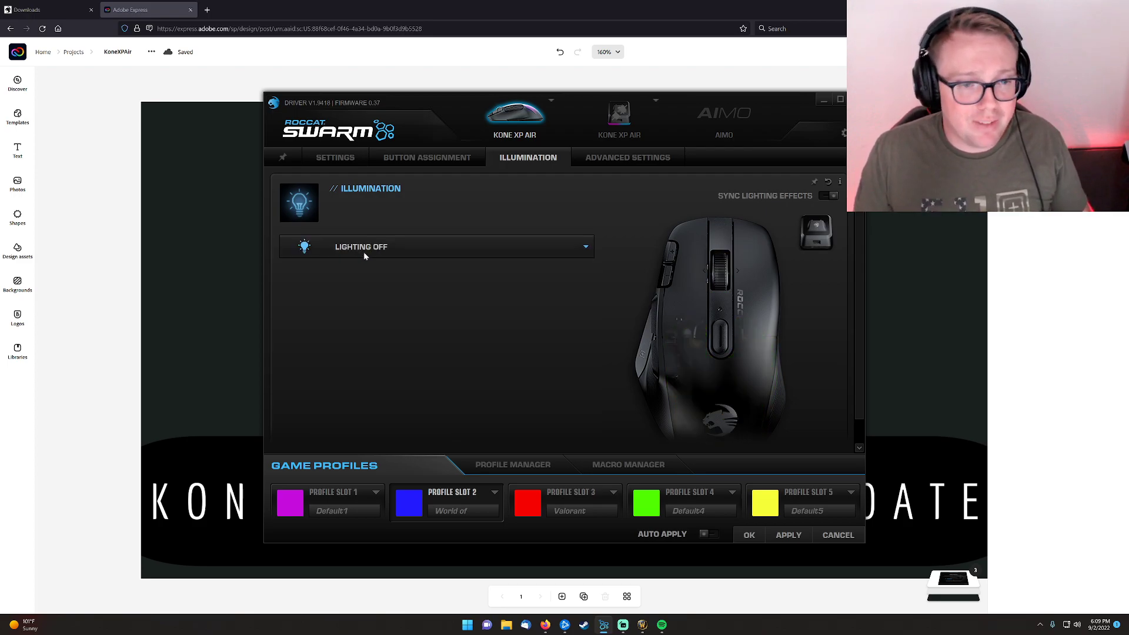
click(436, 246)
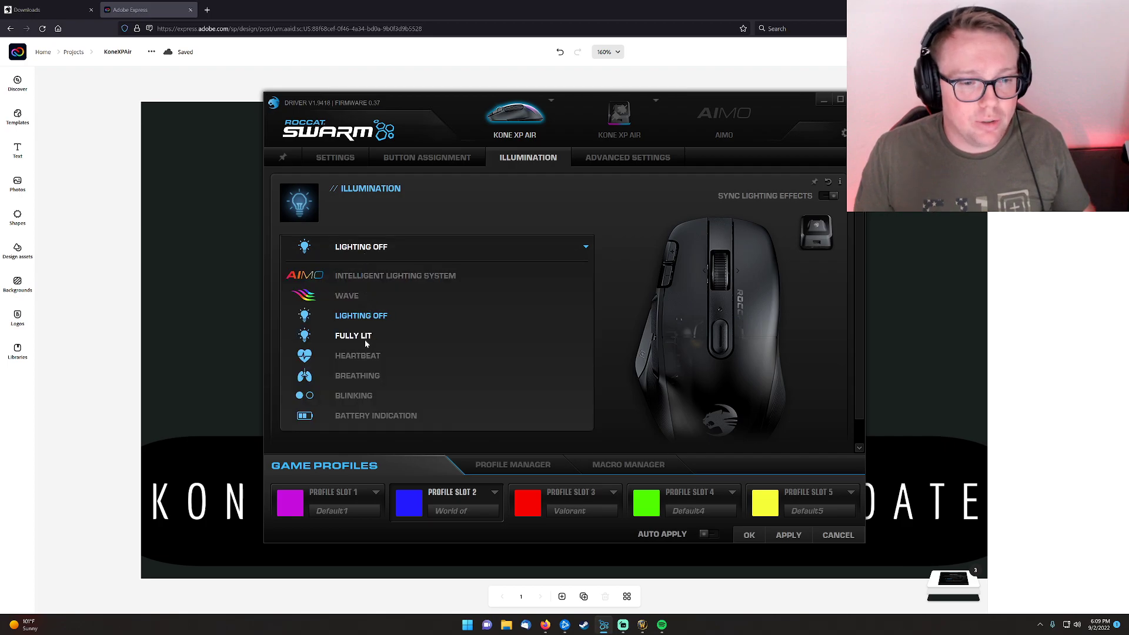
- Preview Fully Lit, Heartbeat, Breathing and Blinking, then select Intelligent Lighting System
click(353, 336)
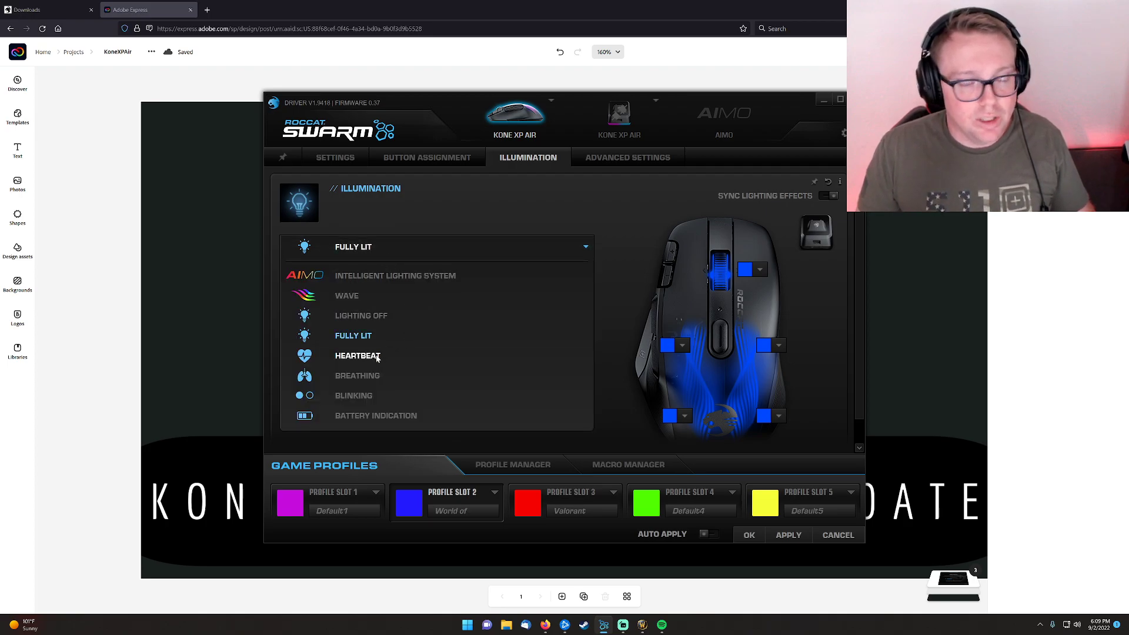
click(358, 356)
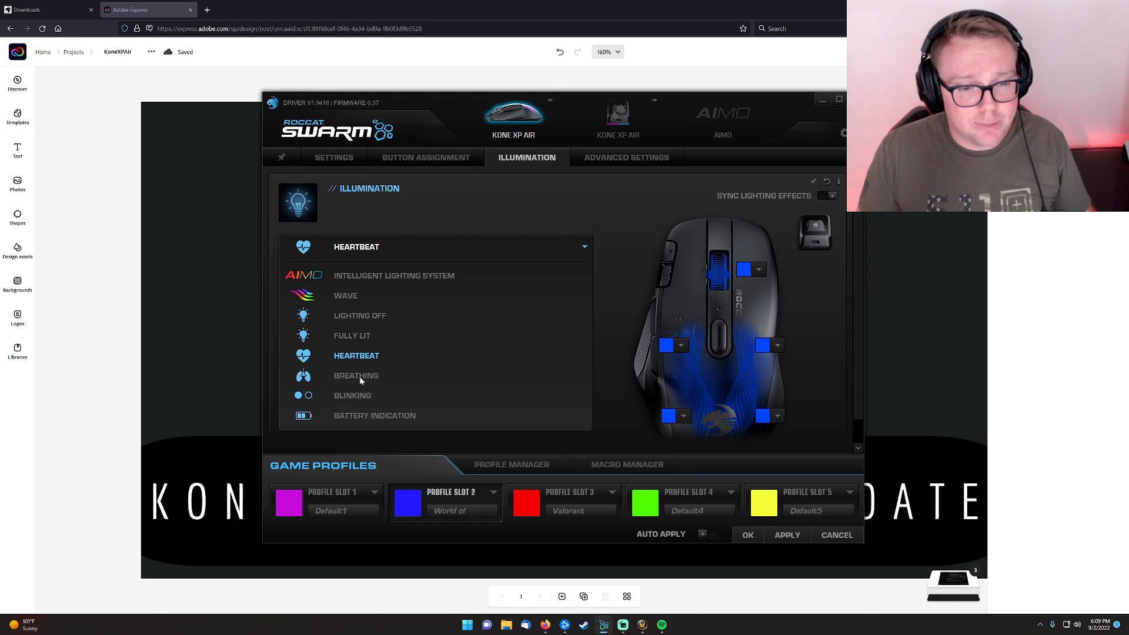
click(355, 375)
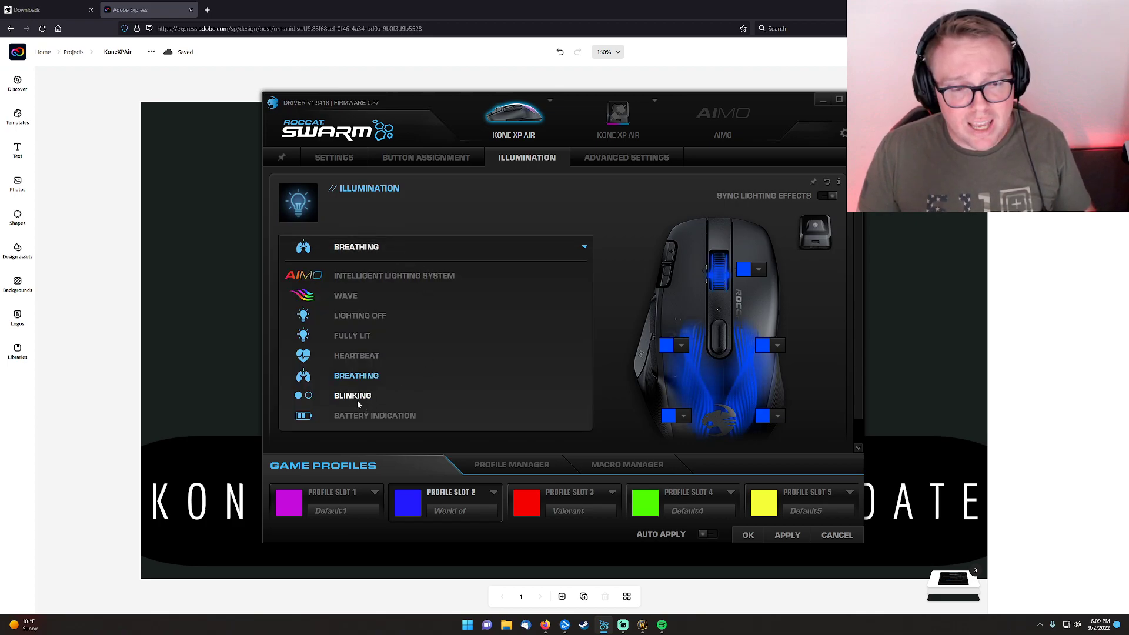
click(353, 395)
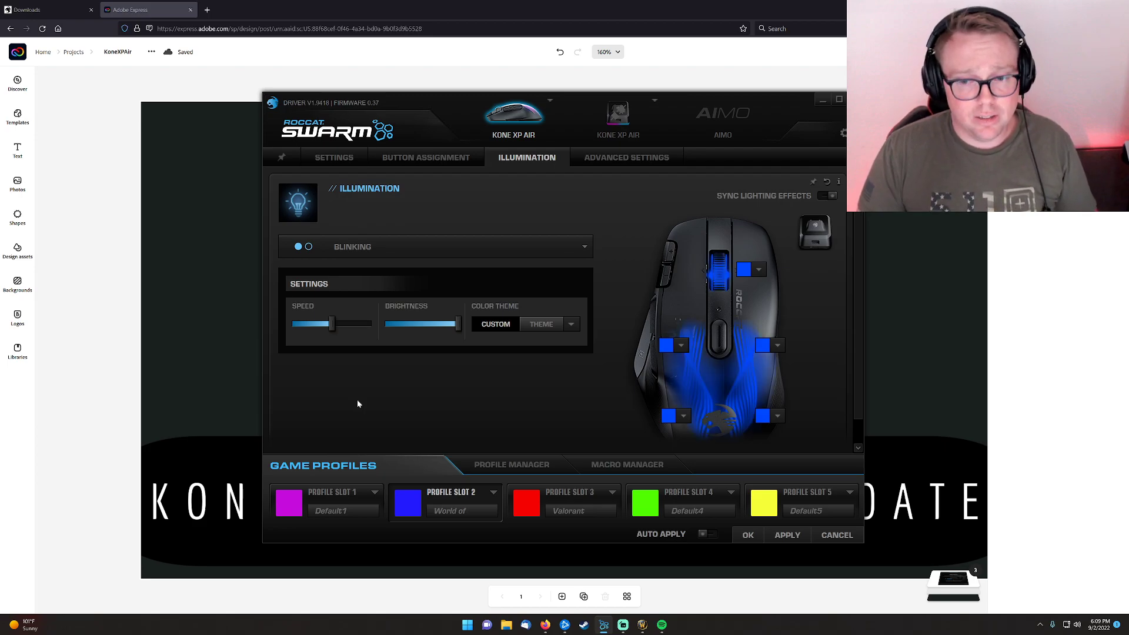
mouse_move(674, 344)
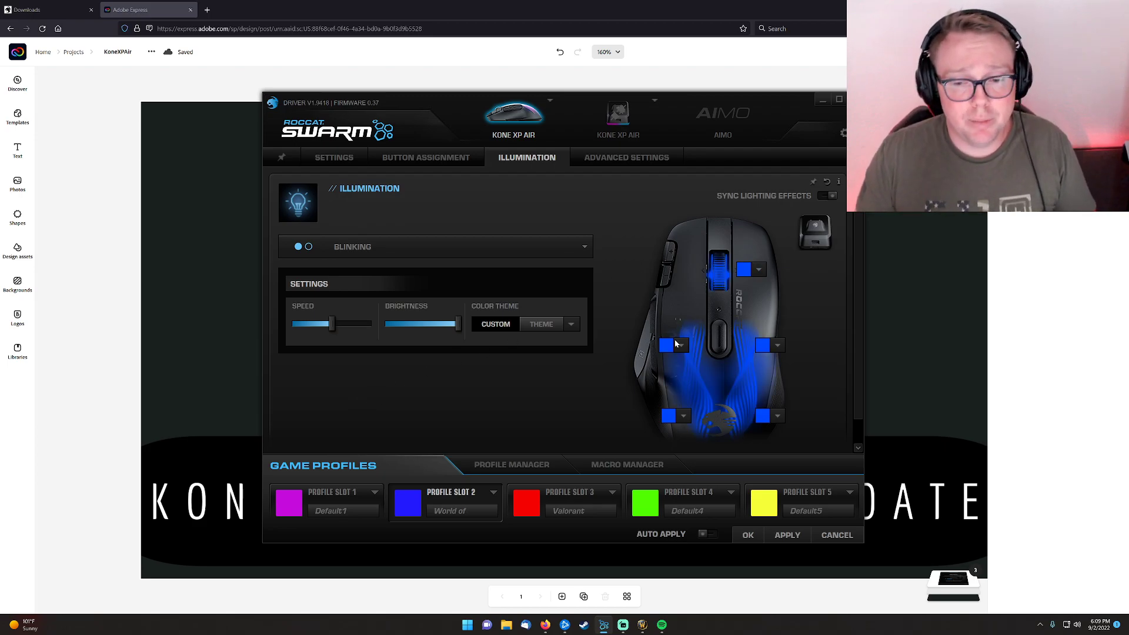
mouse_move(669, 297)
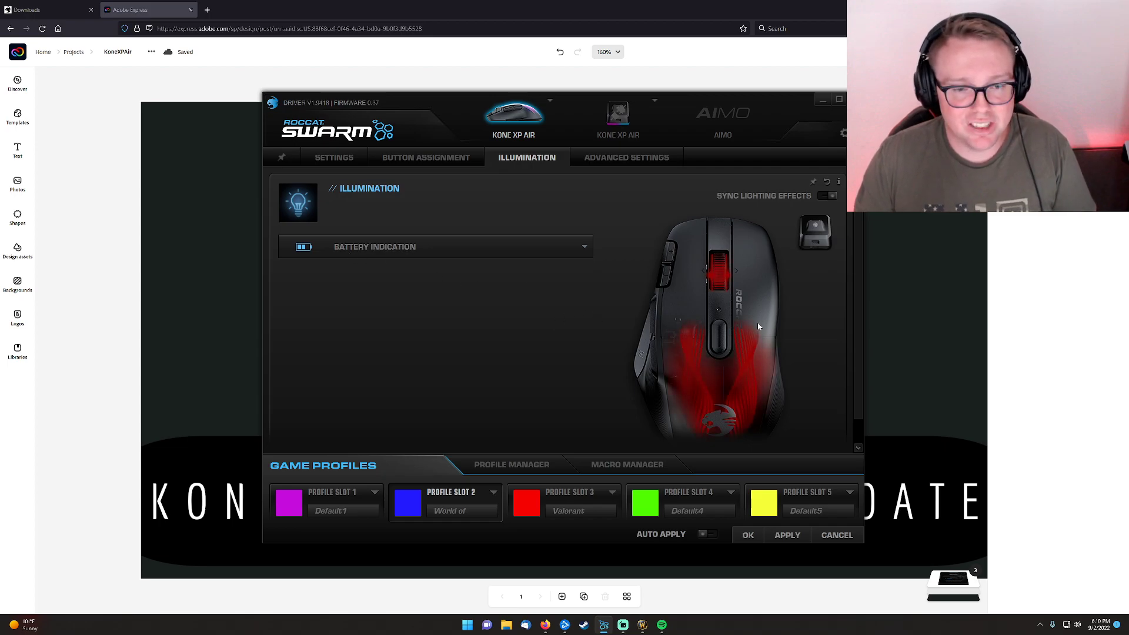
click(433, 246)
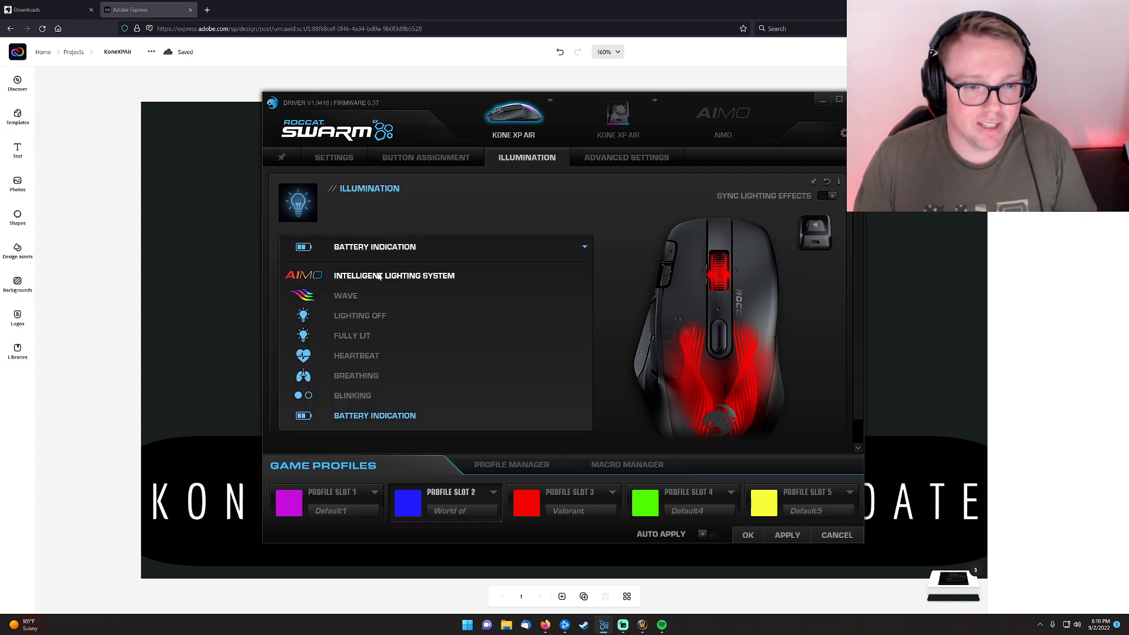
click(393, 275)
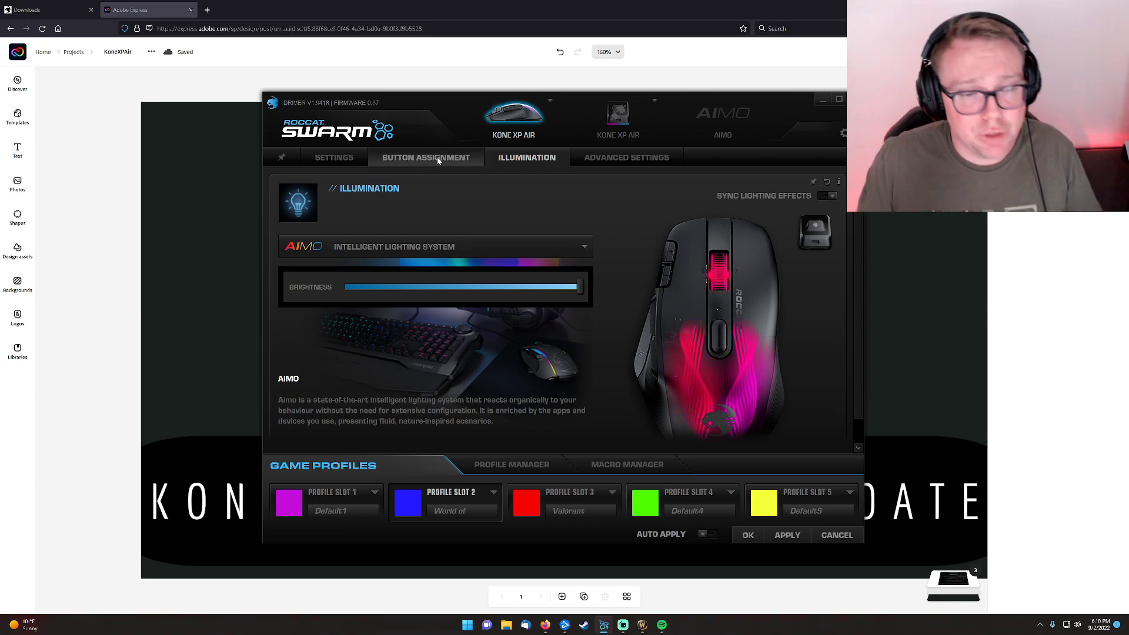
- Show the Button Assignment tab and open button 4's binding menu, showing Hotbar slot 3
click(425, 157)
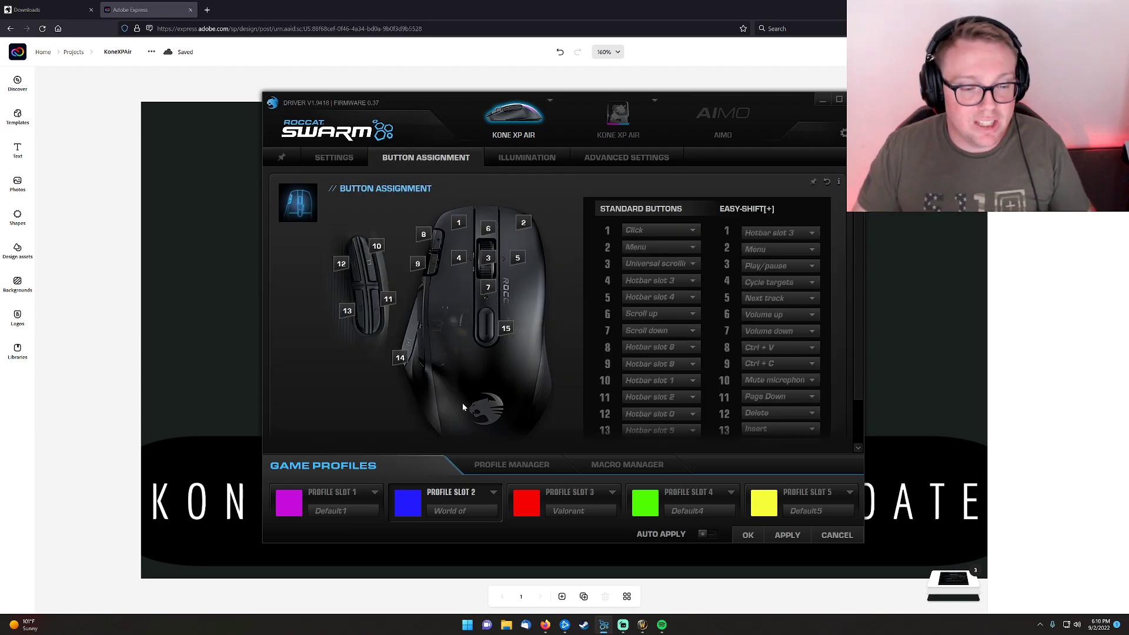
click(580, 492)
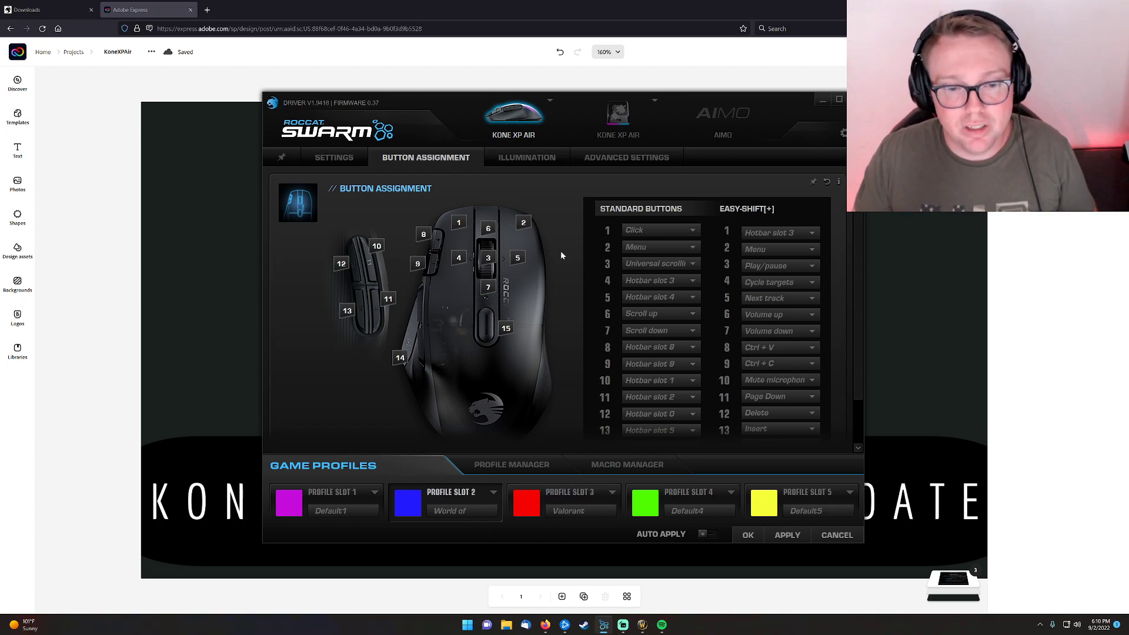
mouse_move(570, 298)
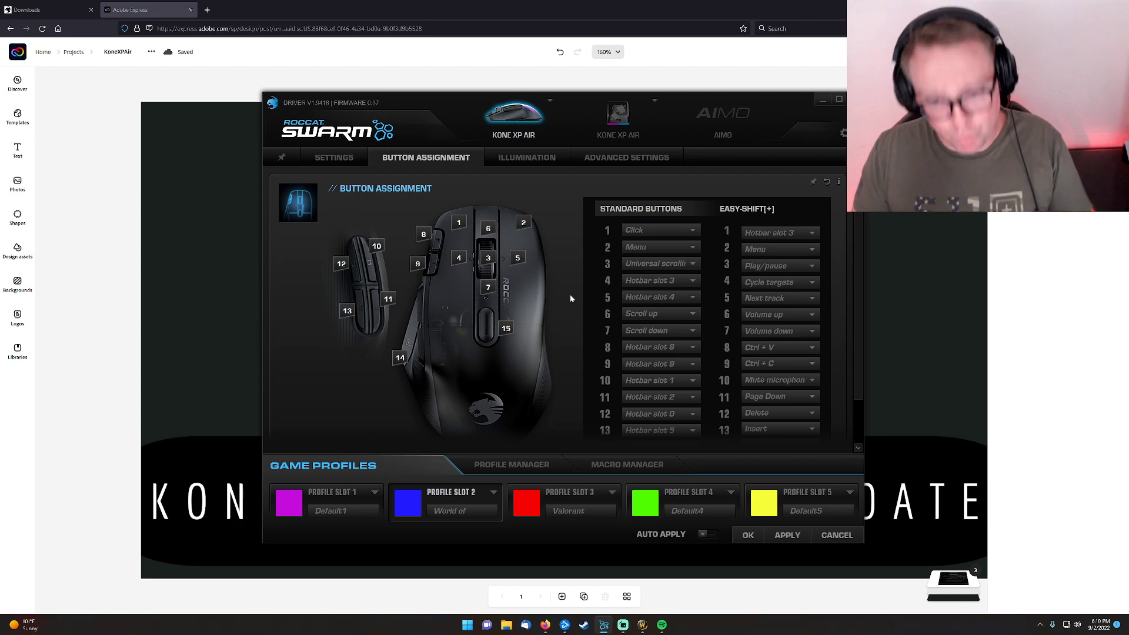
click(660, 279)
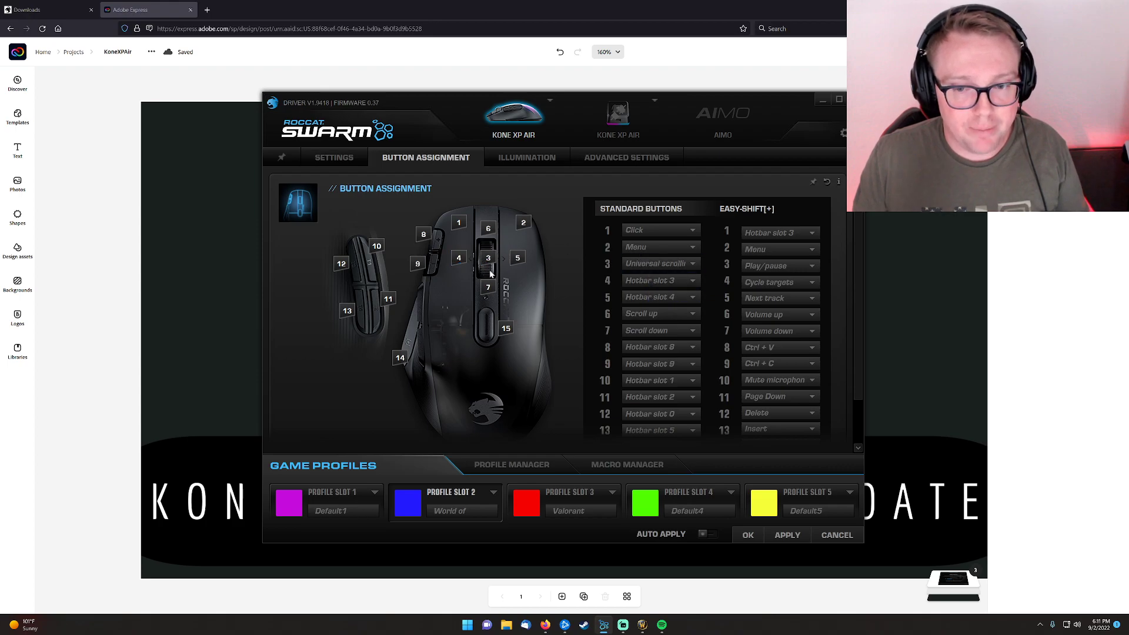
mouse_move(464, 304)
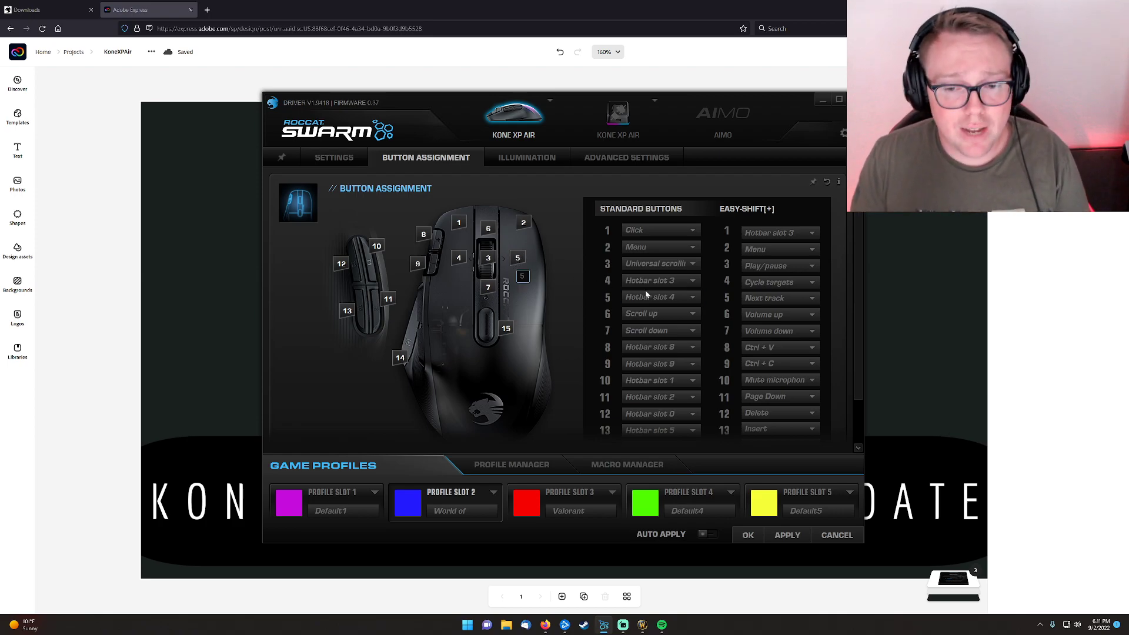
click(658, 280)
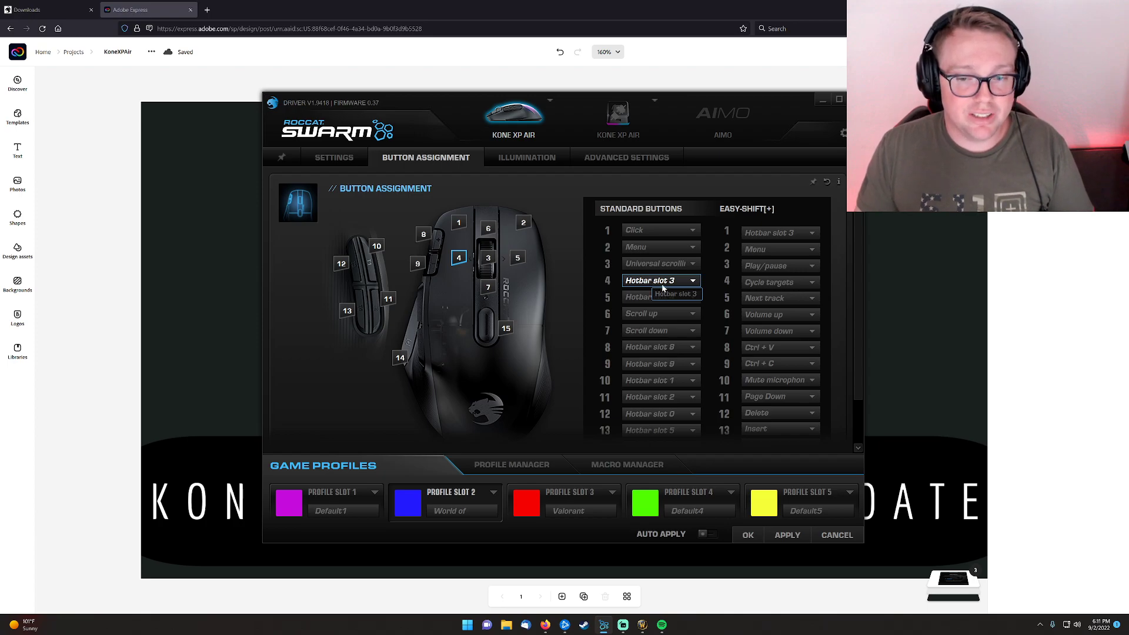
mouse_move(669, 281)
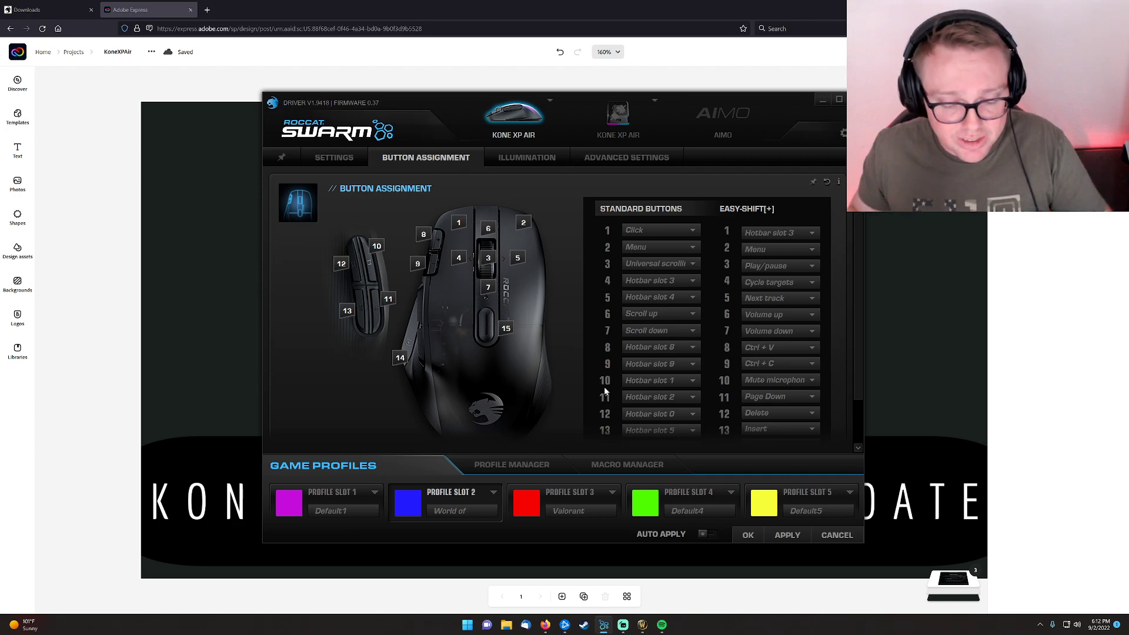
click(659, 347)
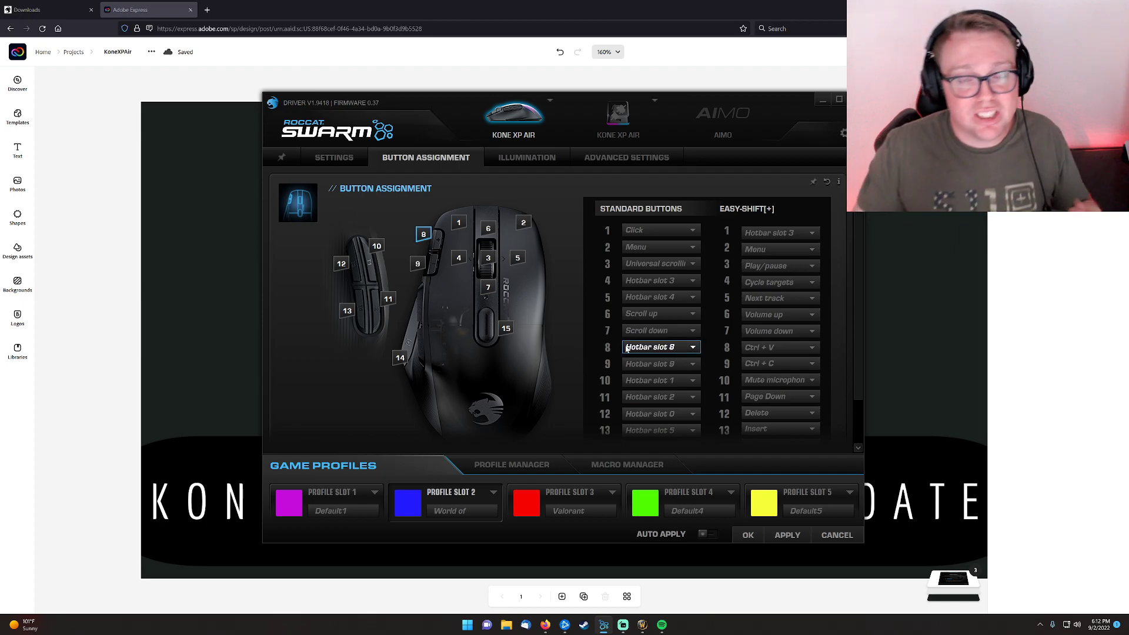
scroll(down, 3)
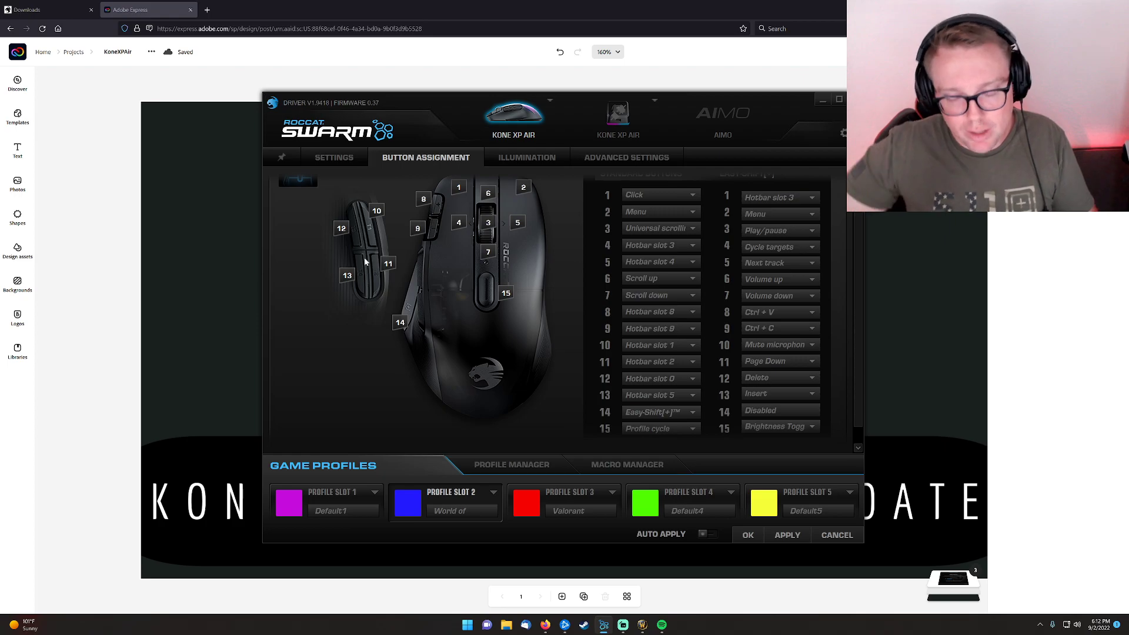
mouse_move(727, 303)
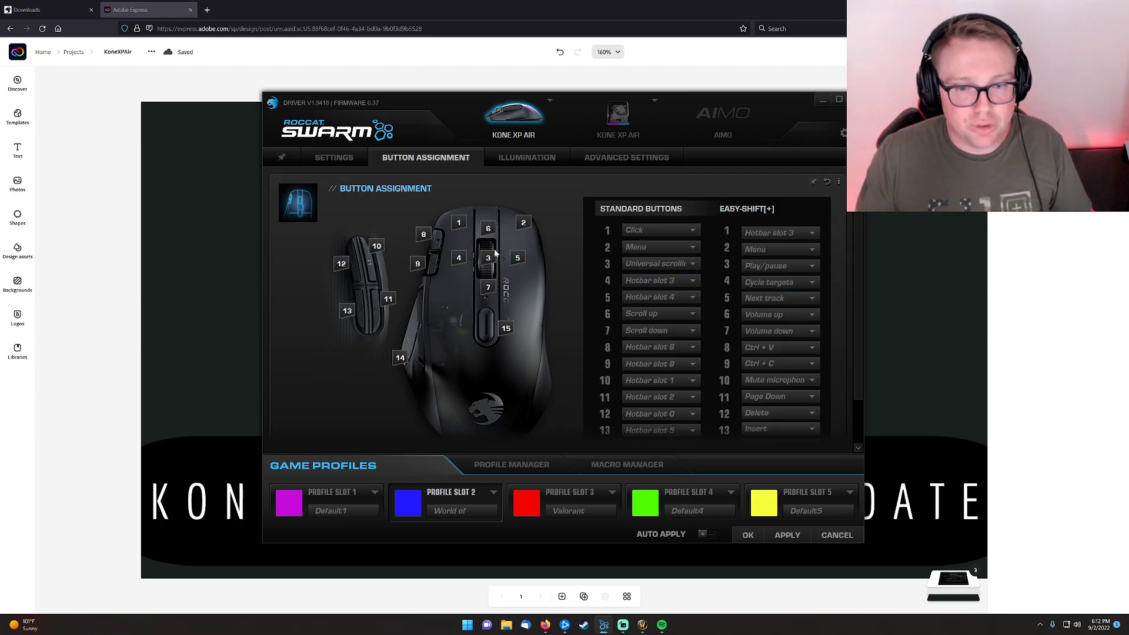
mouse_move(478, 296)
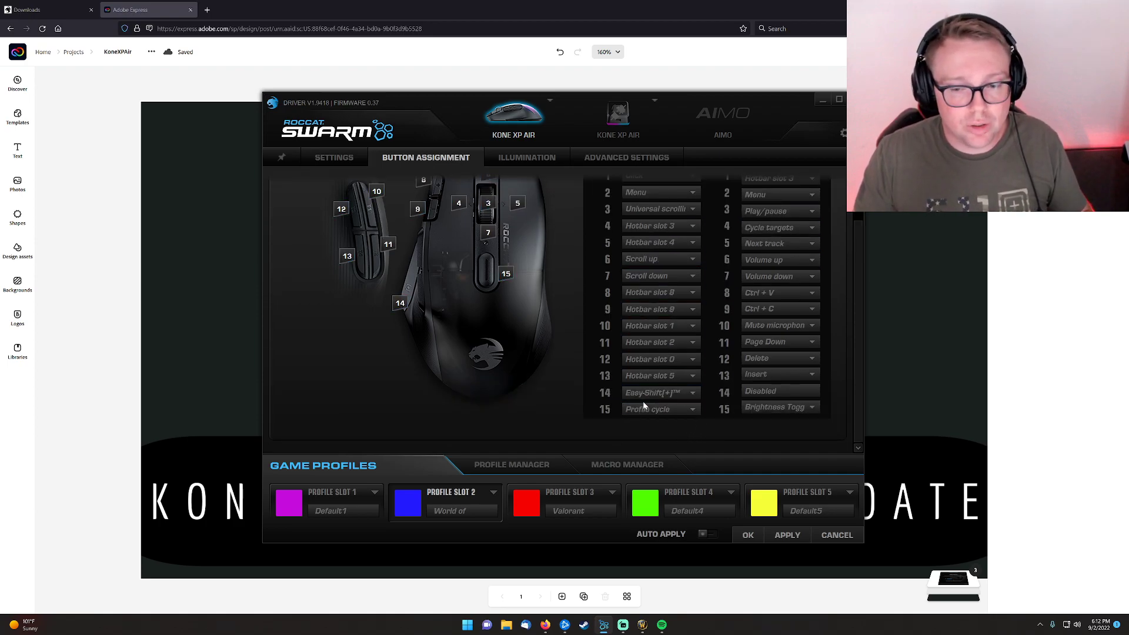
- Assign ROCCAT Easy-Shift[+] to button 14 and World of Warcraft Cycle targets to shifted button 4
click(659, 392)
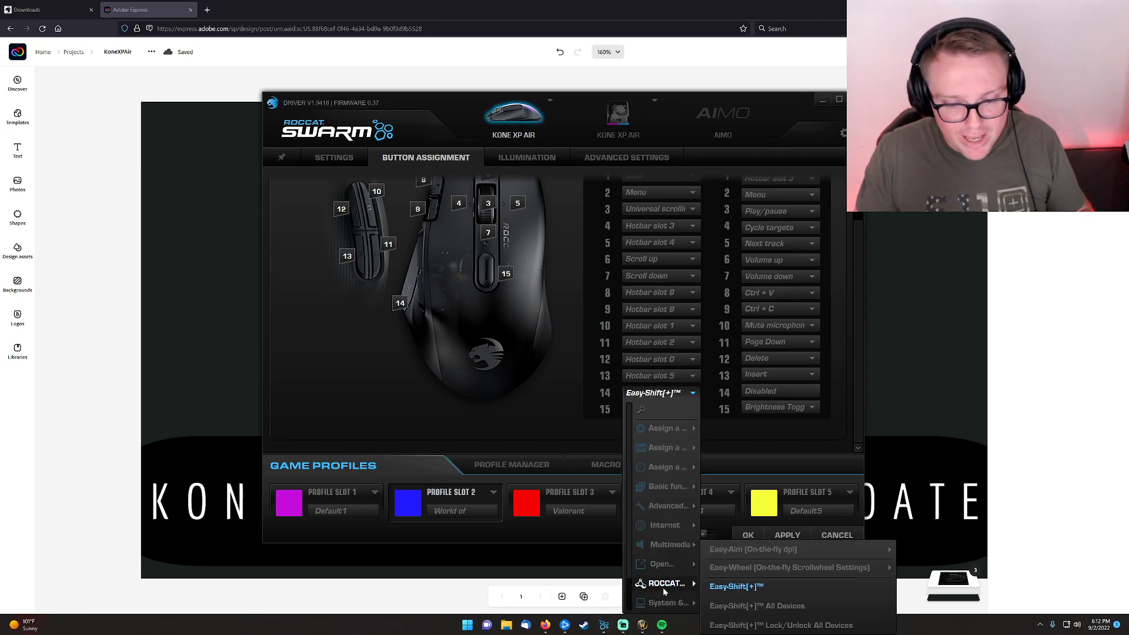
mouse_move(756, 605)
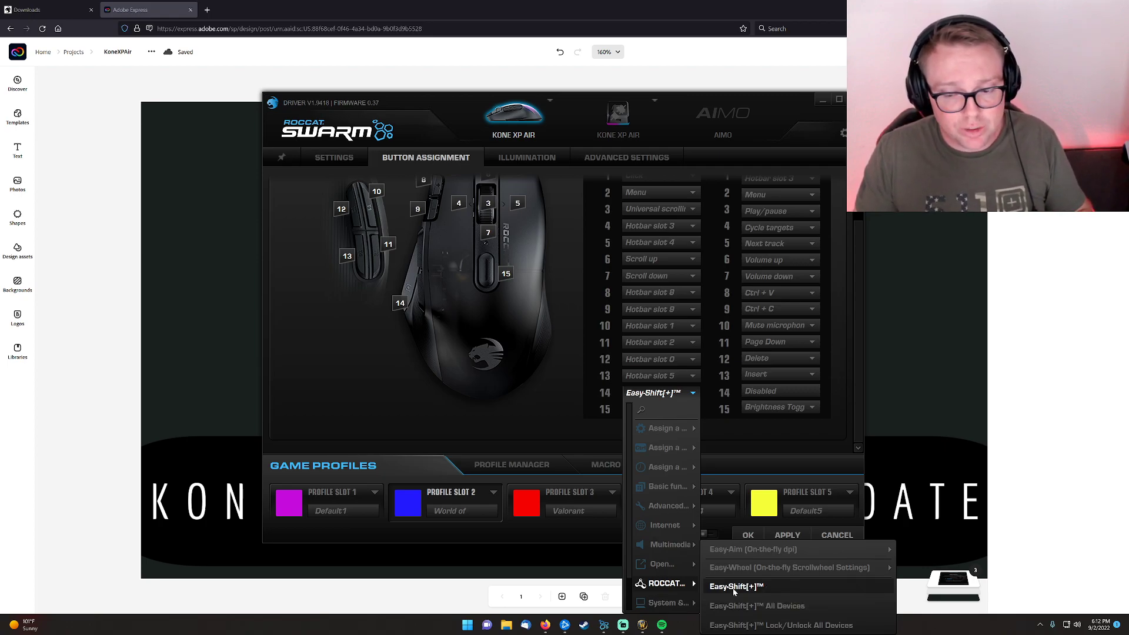
click(735, 586)
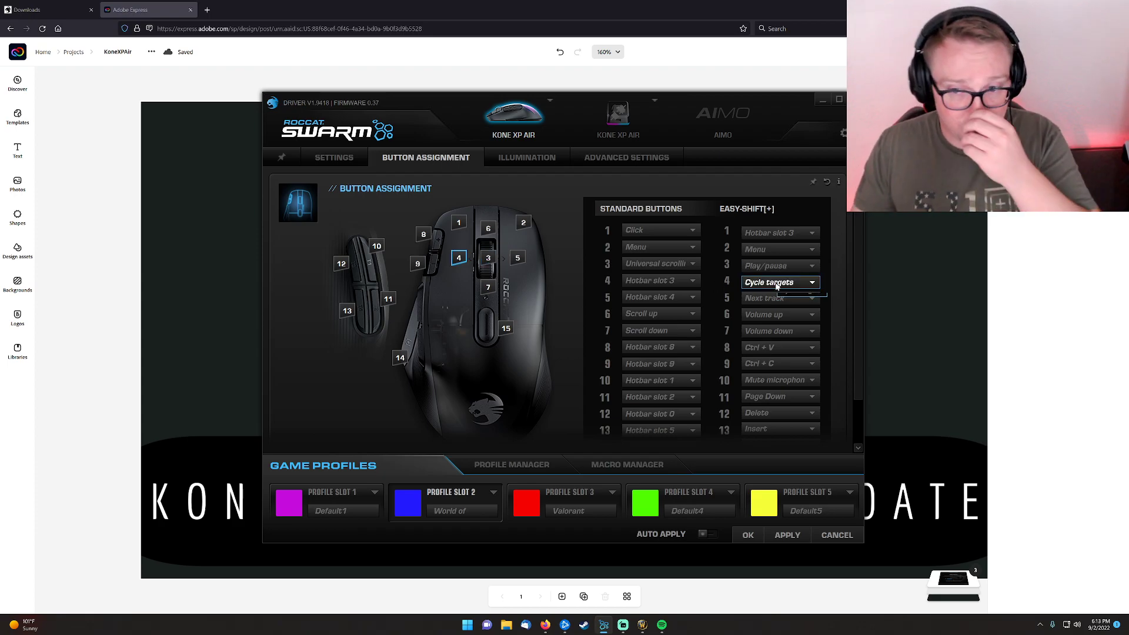
click(777, 282)
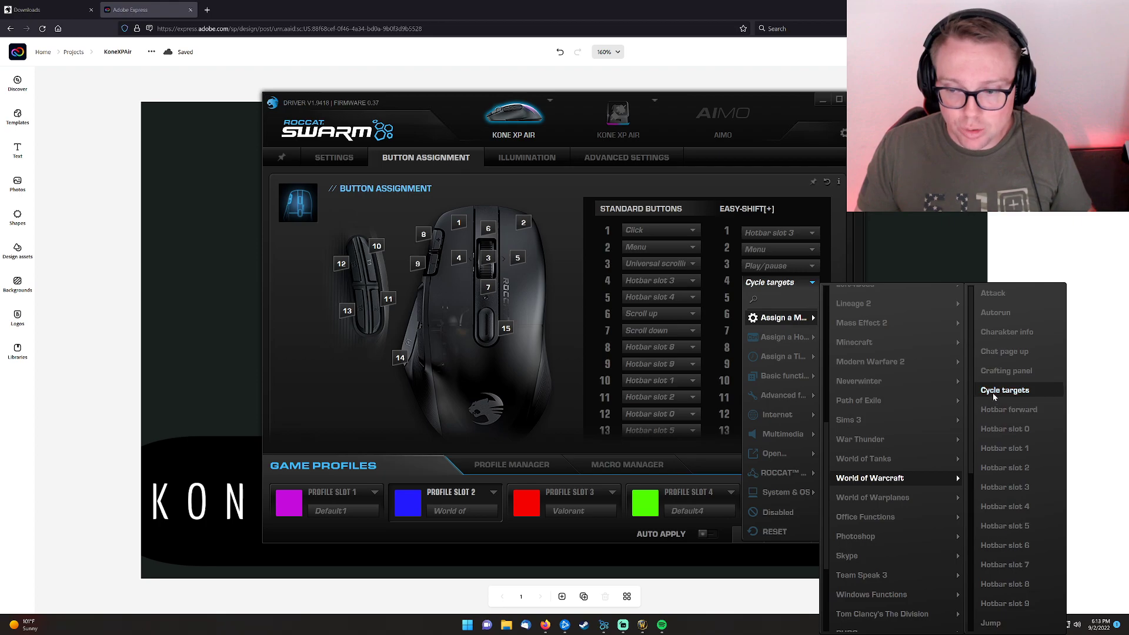
click(1004, 390)
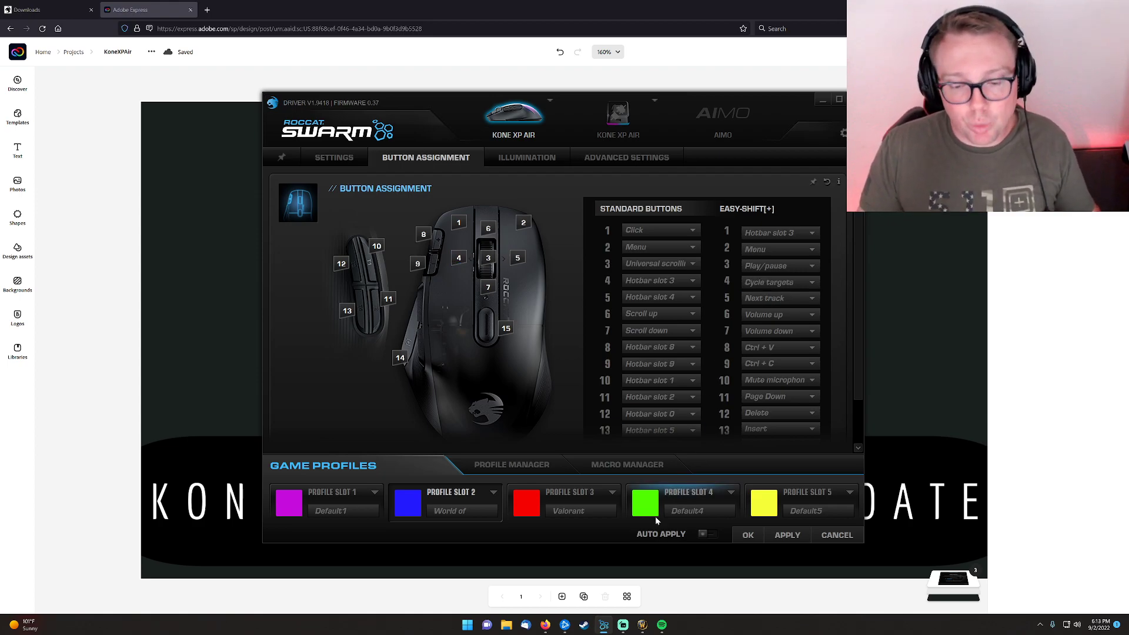
mouse_move(640, 624)
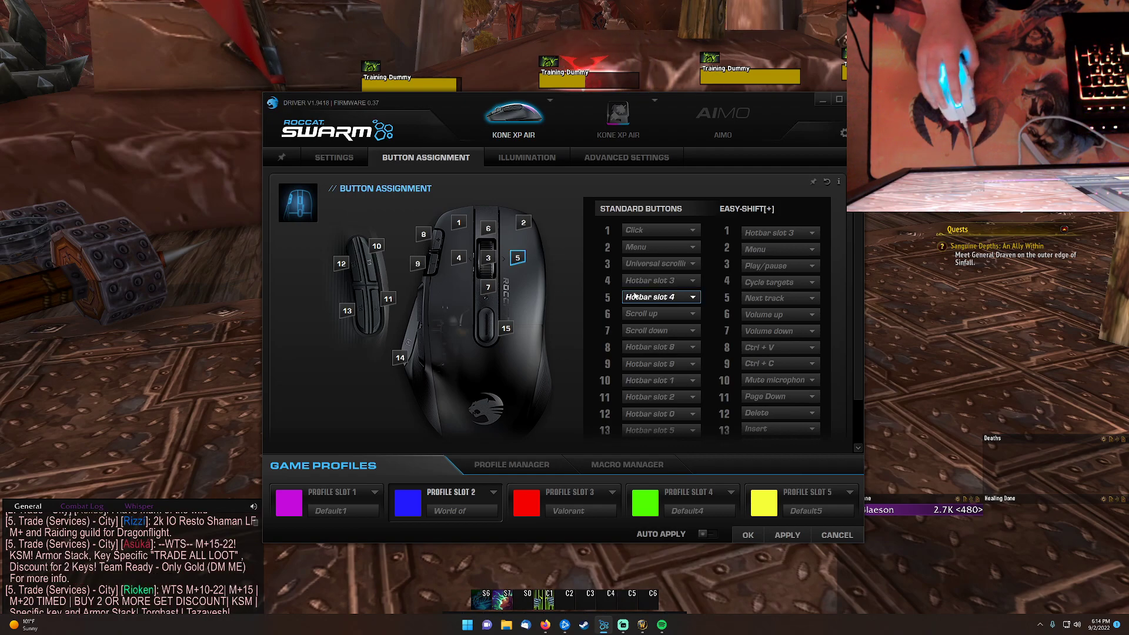
click(423, 234)
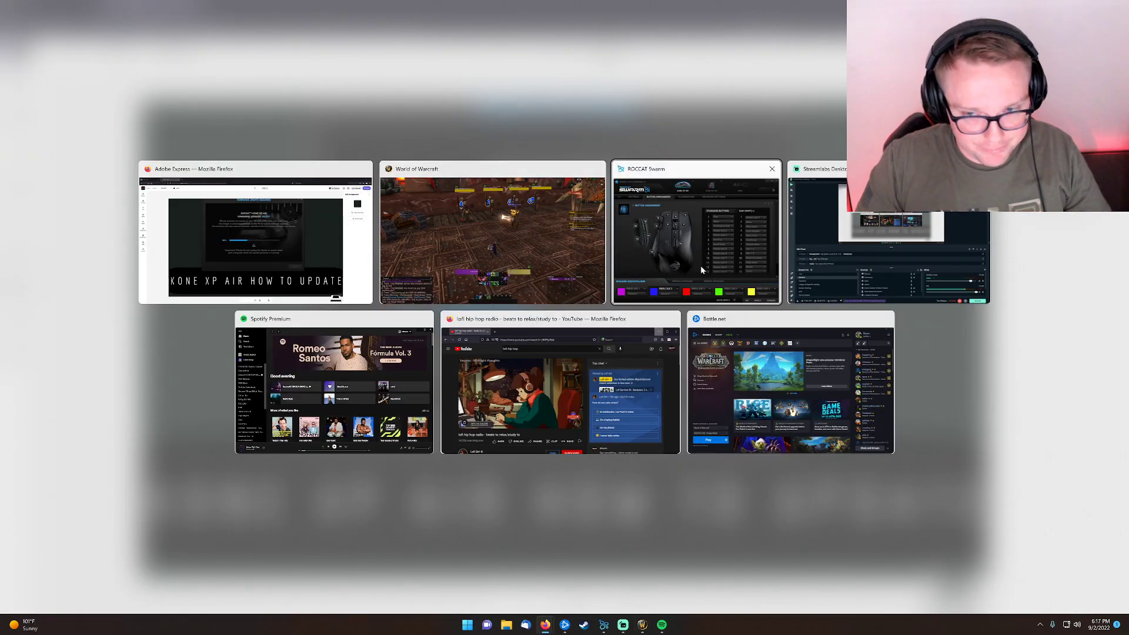
- Pick the Spotify Premium thumbnail to bring Spotify in front of World of Warcraft
click(254, 234)
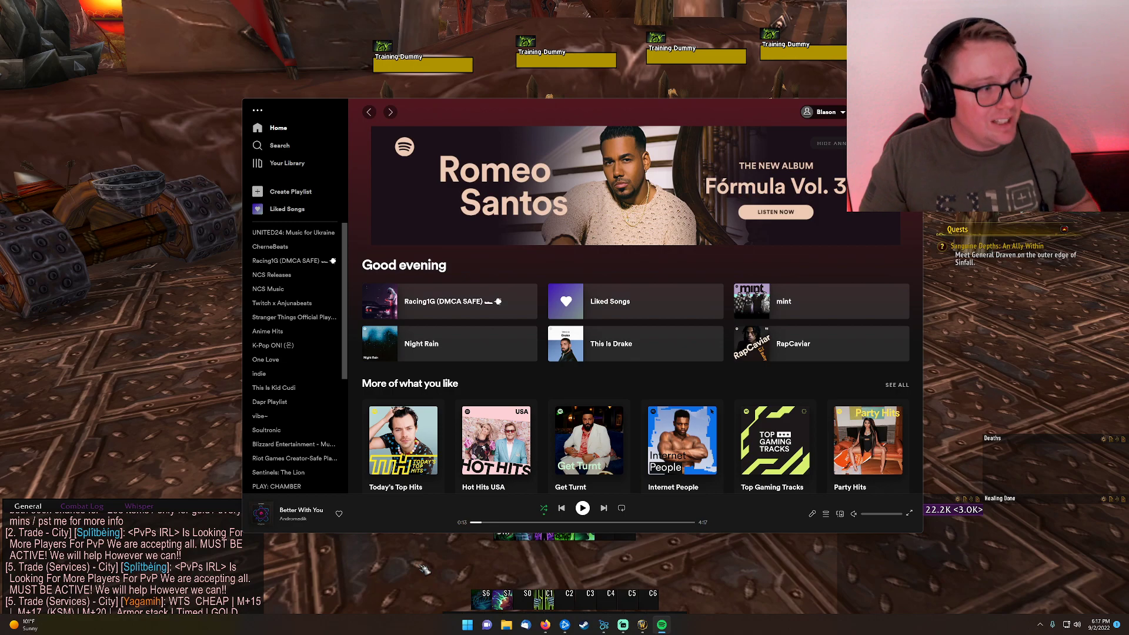
mouse_move(171, 344)
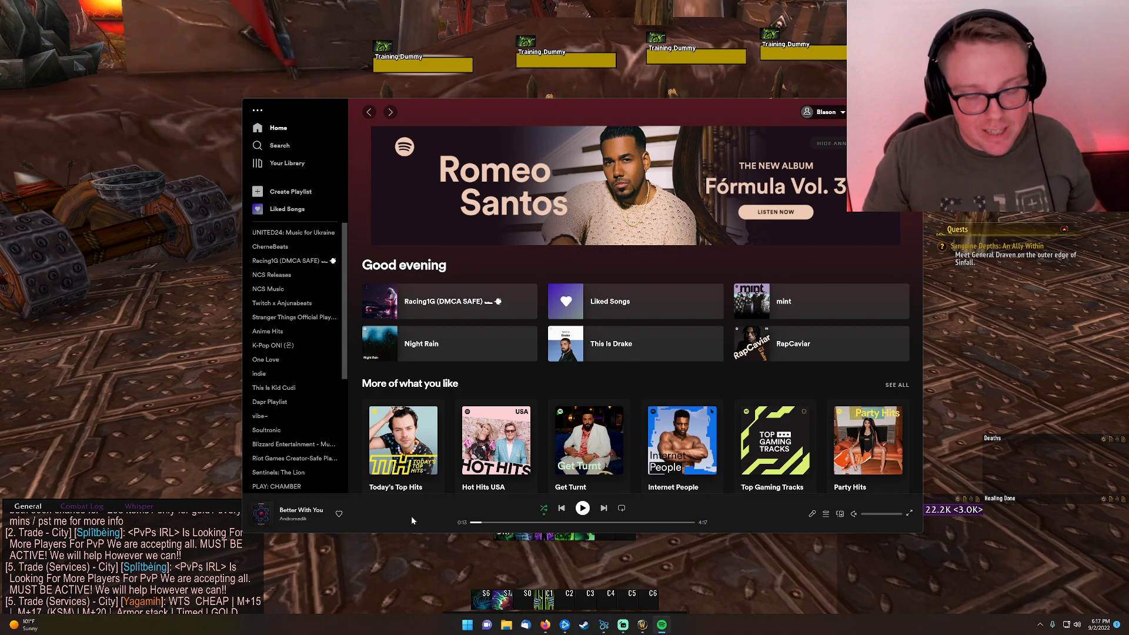
mouse_move(338, 584)
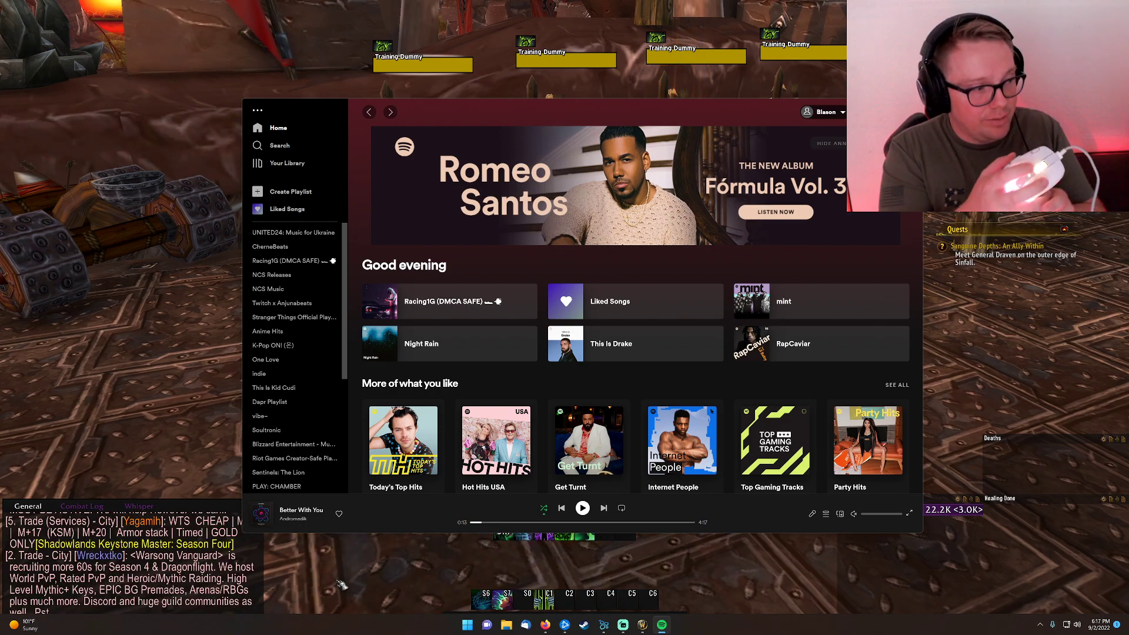
- Pause the track 'Out There' from the Racing1G playlist in Spotify
click(519, 301)
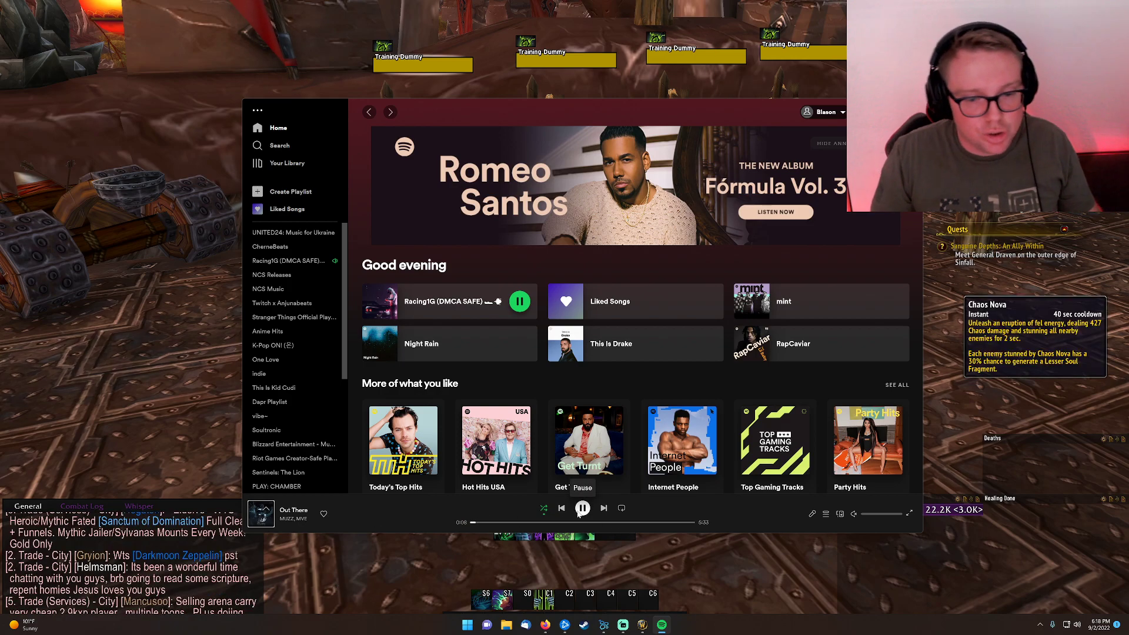
click(581, 508)
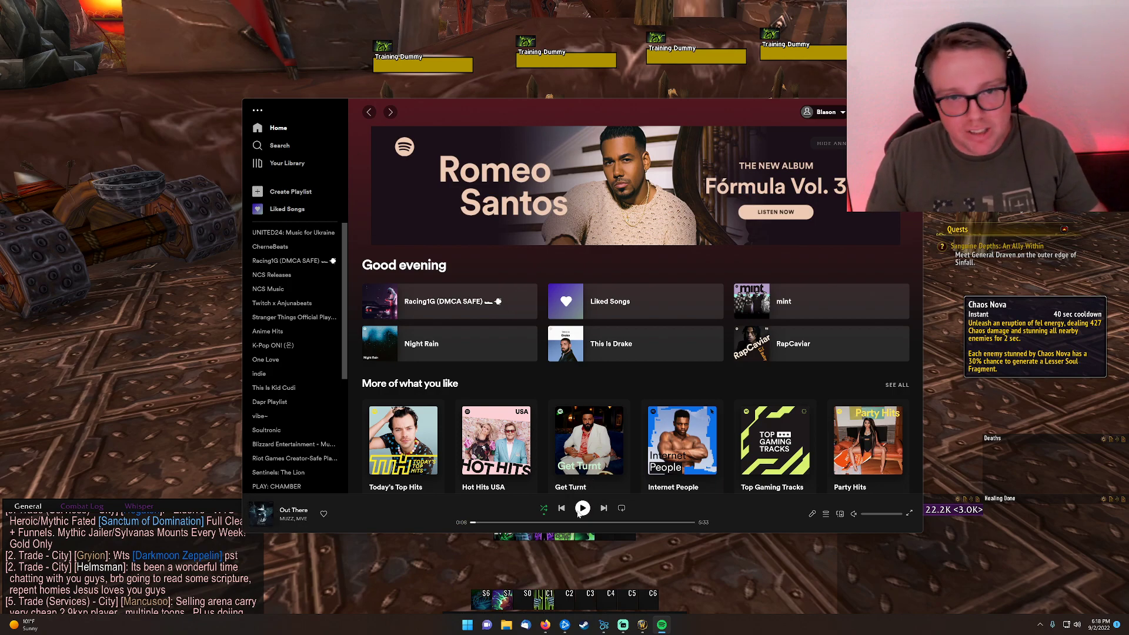